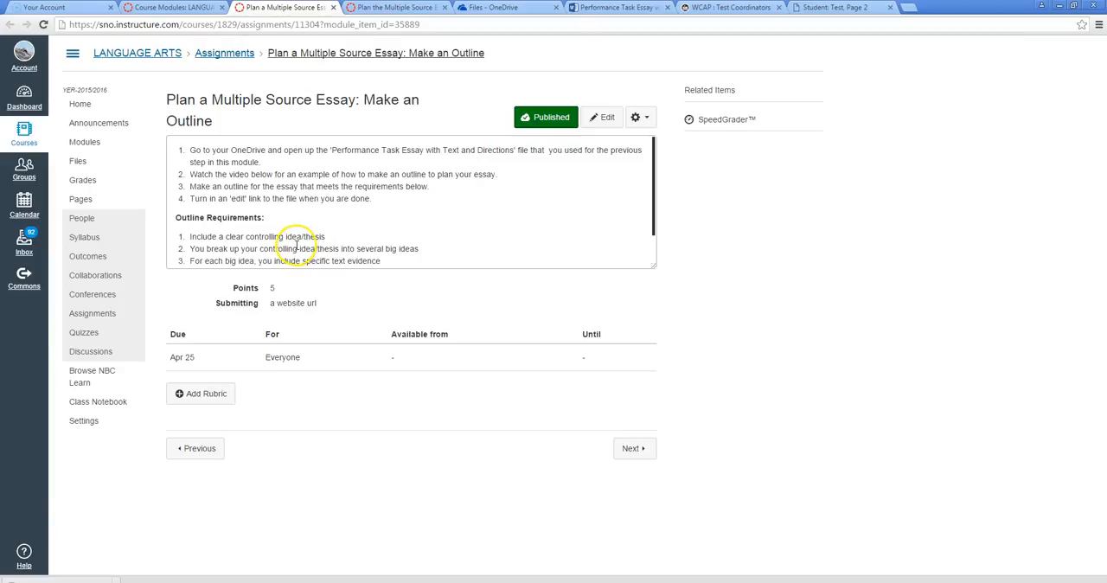
Bring up the Smarter Balanced Part 2 essay page and scroll to the empty response box.
left_click(830, 7)
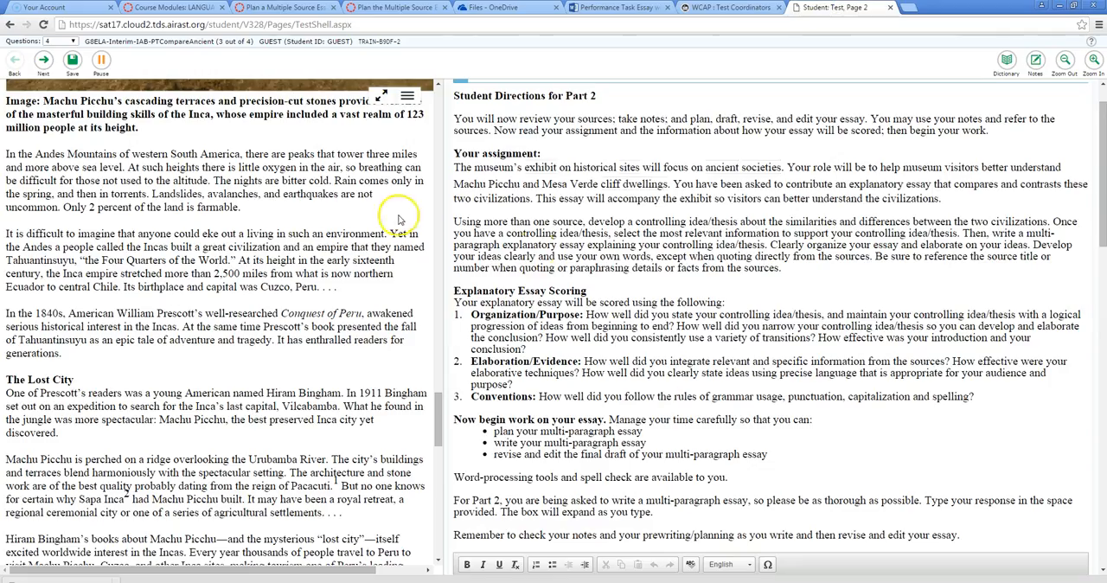
scroll("down", 3)
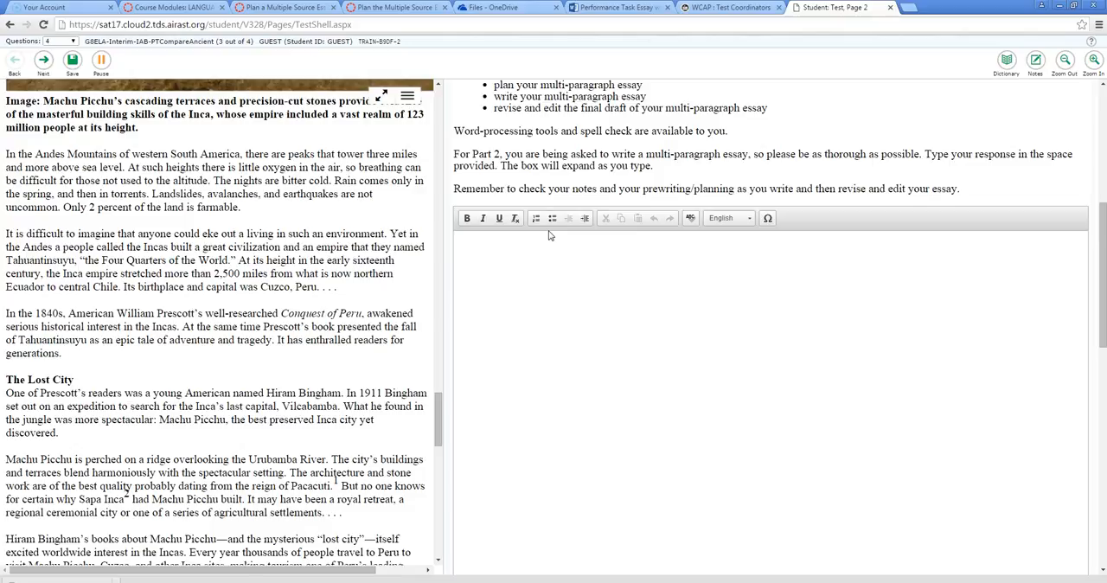
Review the Canvas outline assignment requirements, then return to the Performance Task Essay document.
left_click(393, 7)
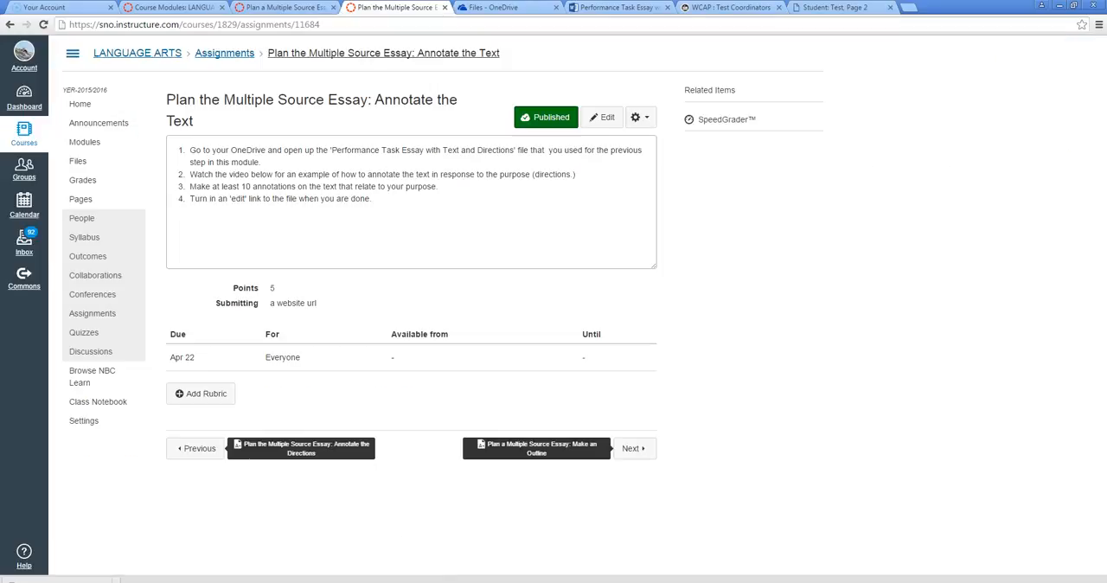
mouse_move(285, 7)
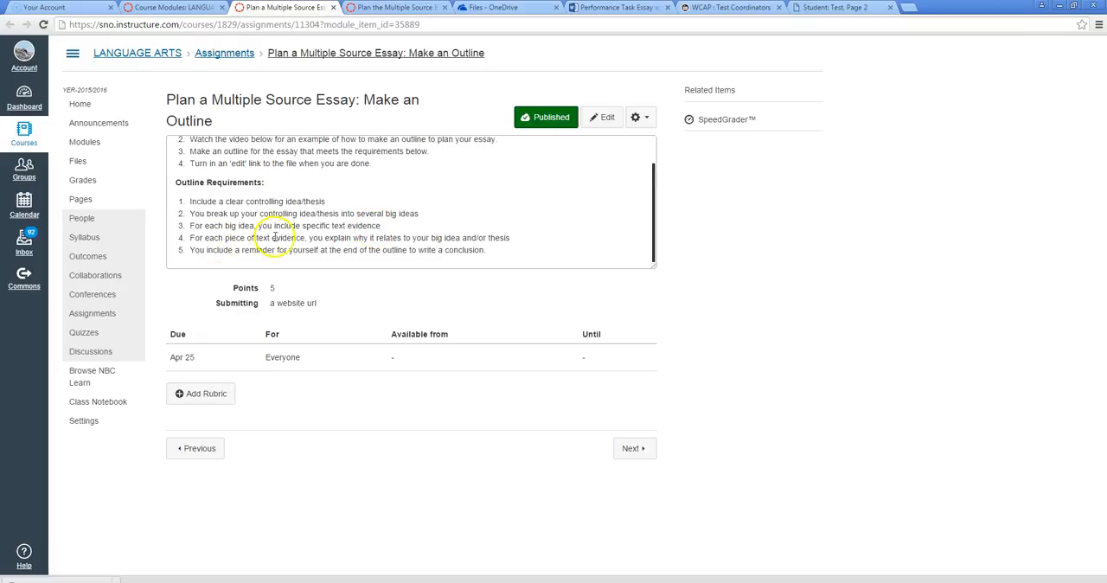
mouse_move(441, 238)
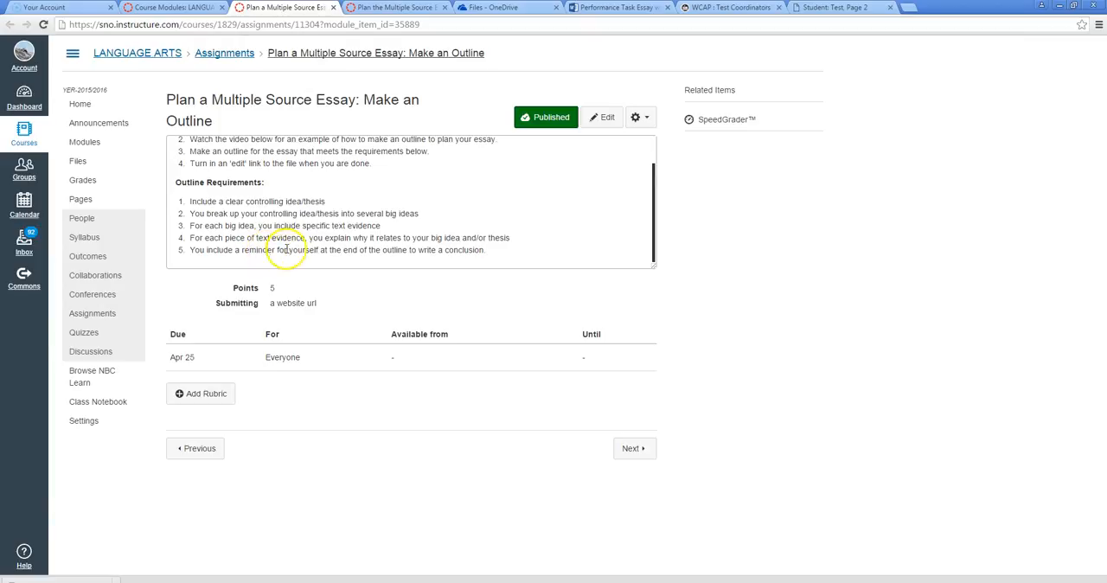
mouse_move(436, 252)
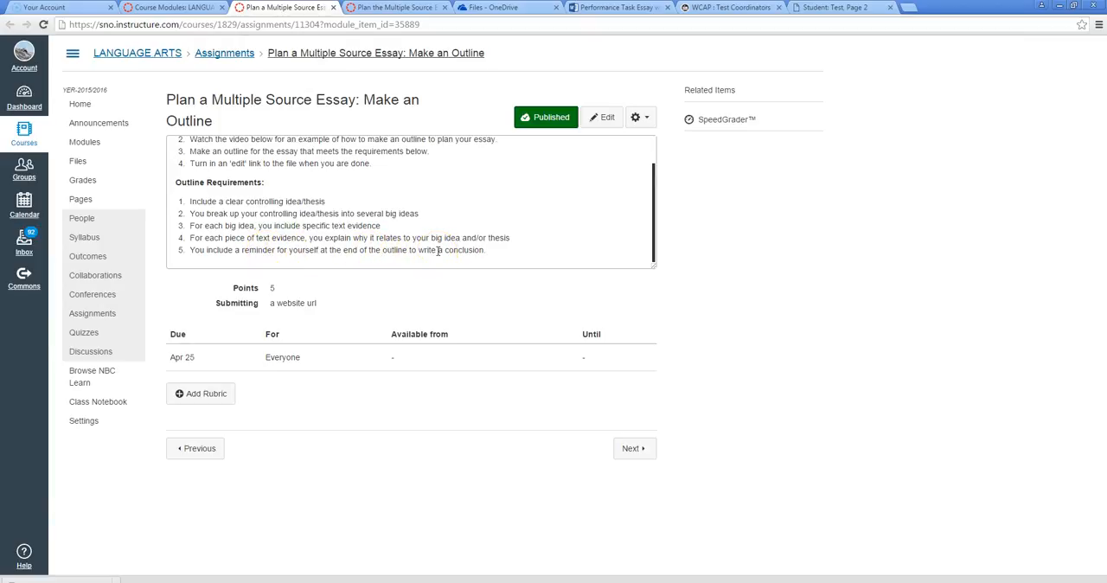
left_click(493, 7)
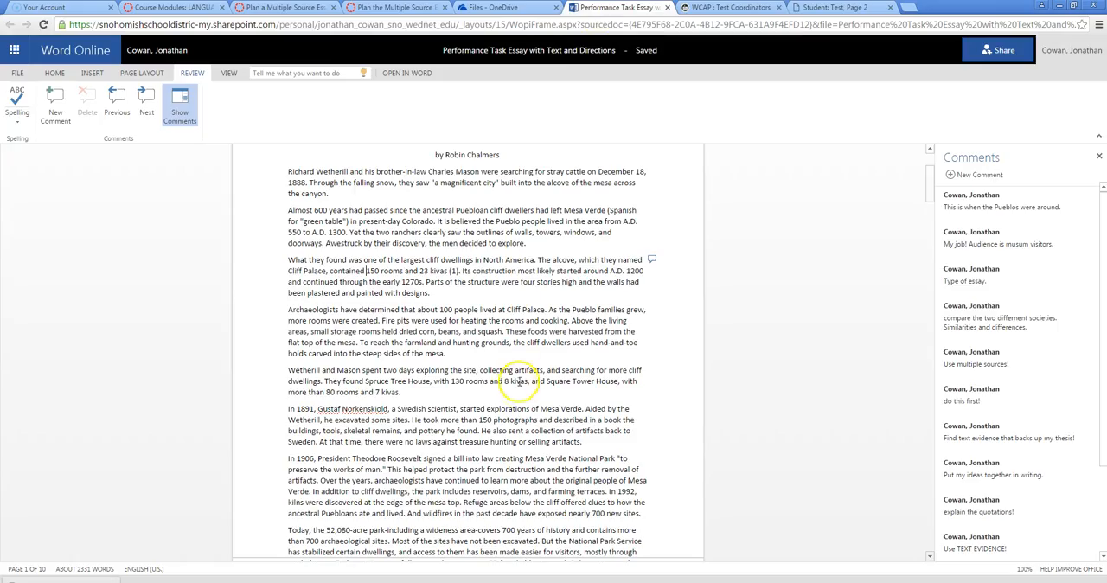
Put the cursor on the empty line under 'Plan and Write Your Essay Here', with Home formatting shown.
scroll("down", 3)
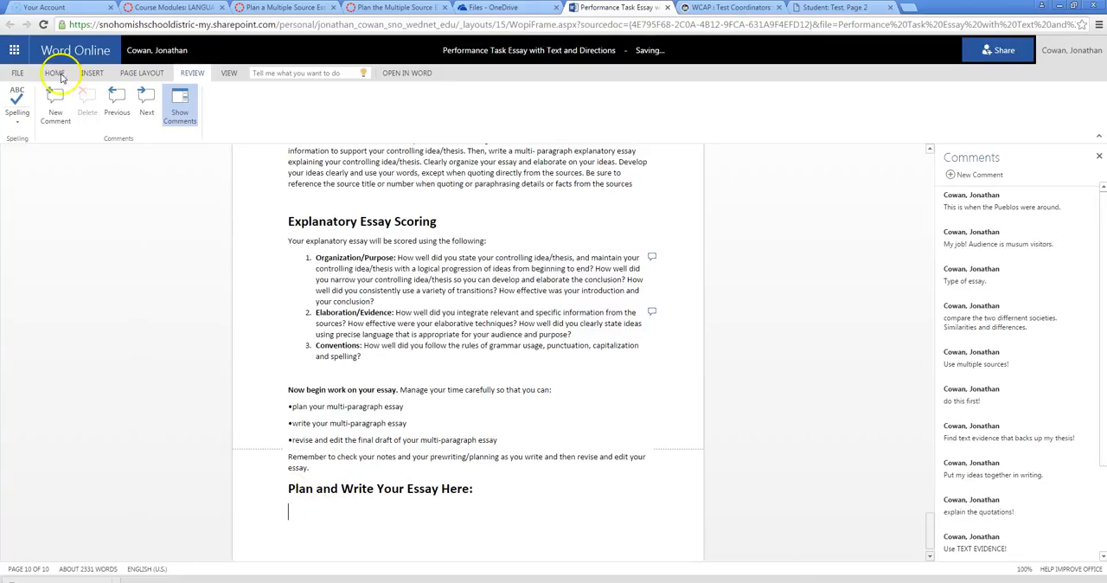
left_click(55, 73)
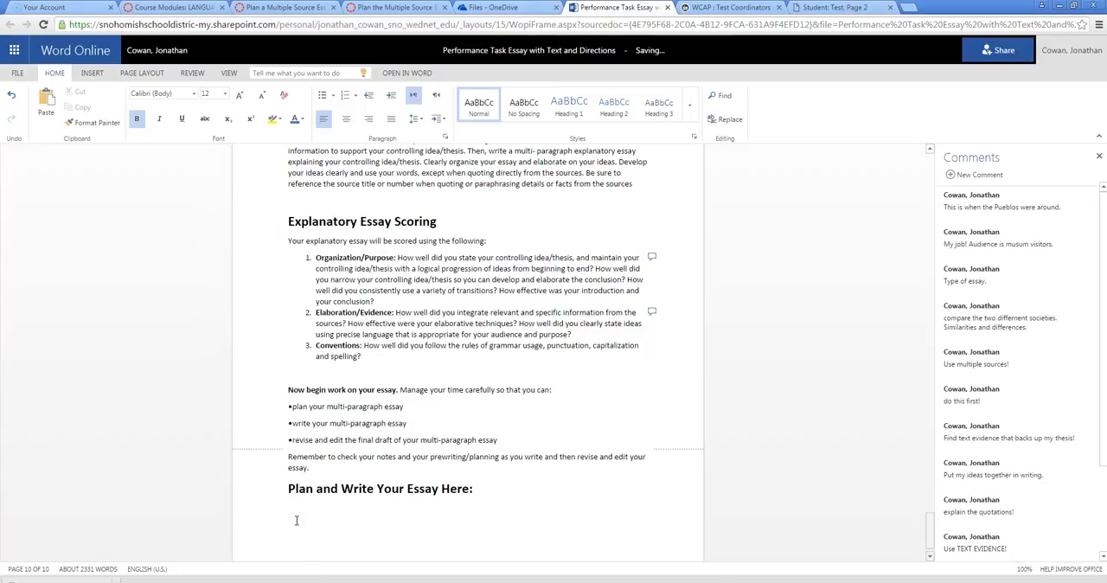
left_click(288, 511)
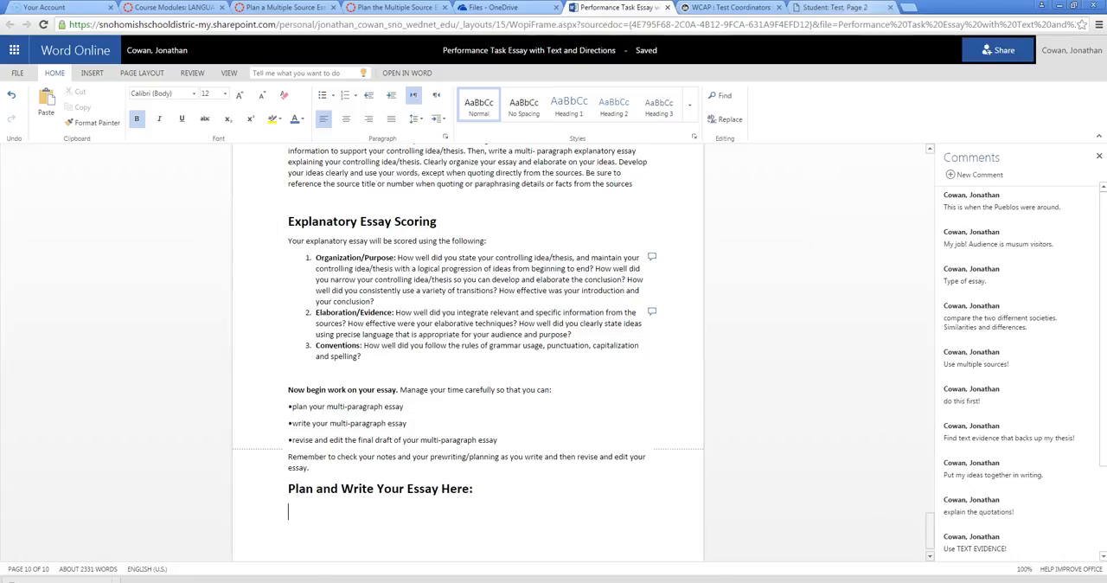
left_click(835, 7)
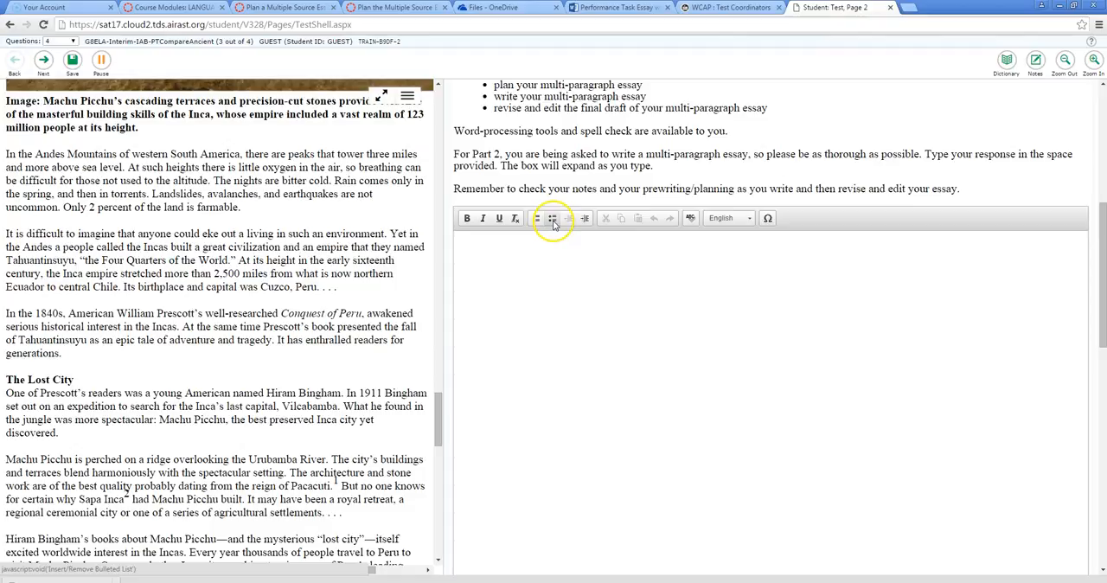
left_click(618, 7)
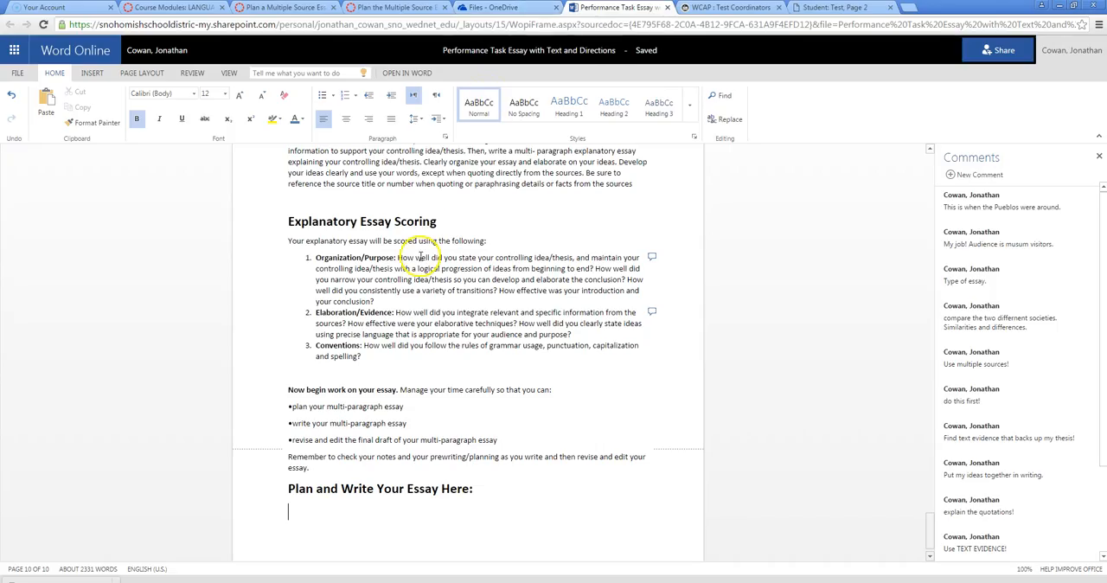
mouse_move(415, 194)
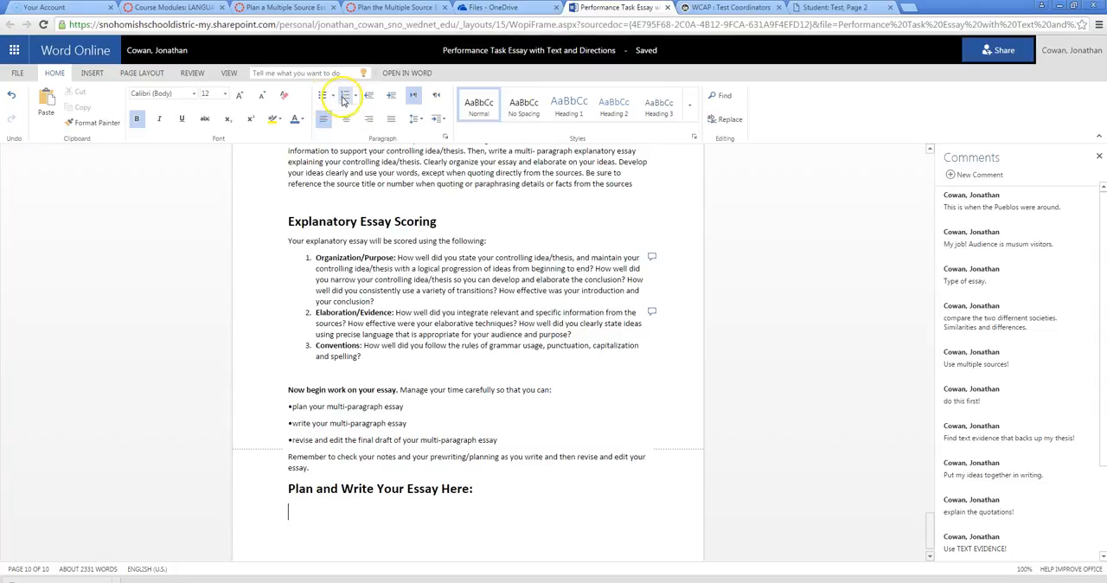
mouse_move(346, 95)
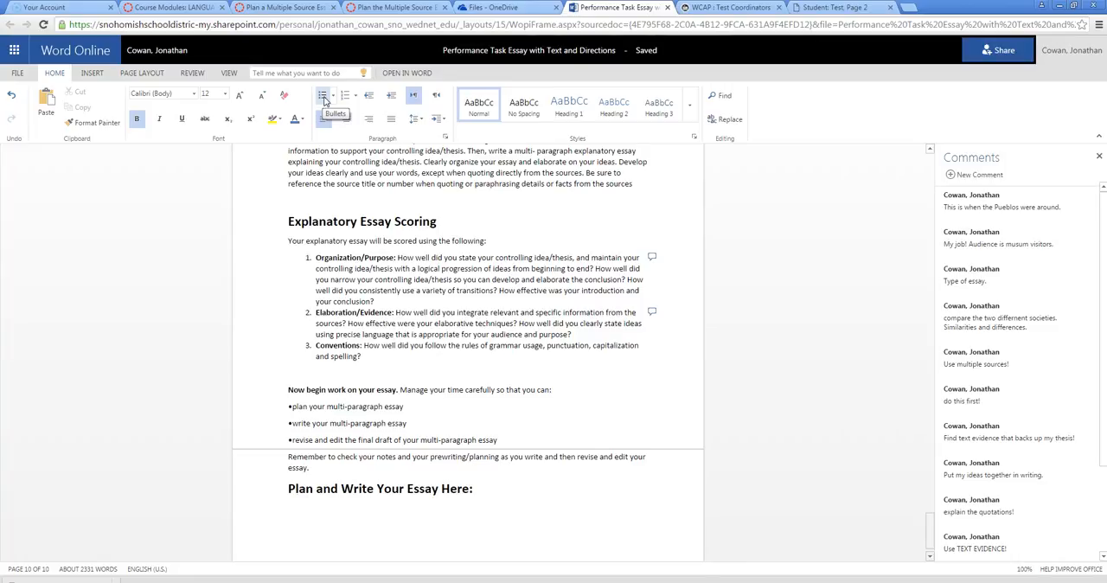
left_click(289, 510)
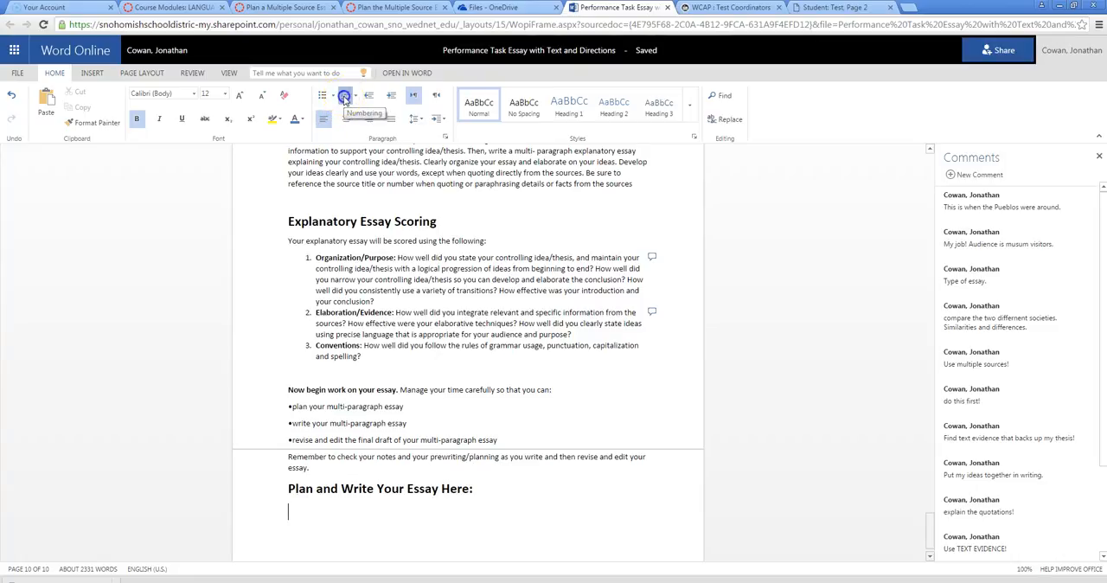
Start a numbered list and type 'The Incas and Puebloans ... because,' as item 1.
left_click(344, 95)
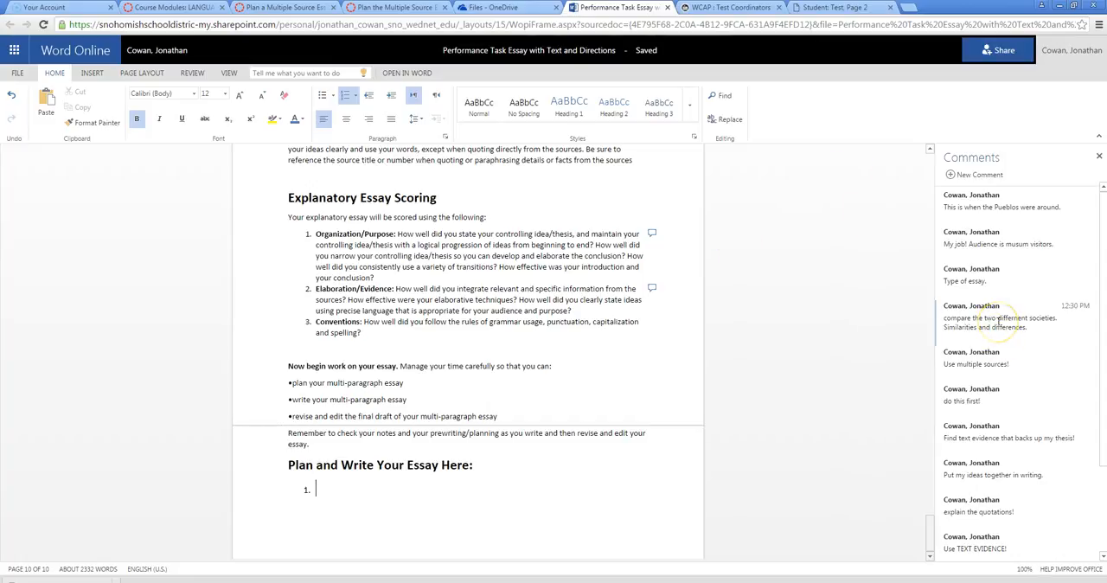
mouse_move(175, 435)
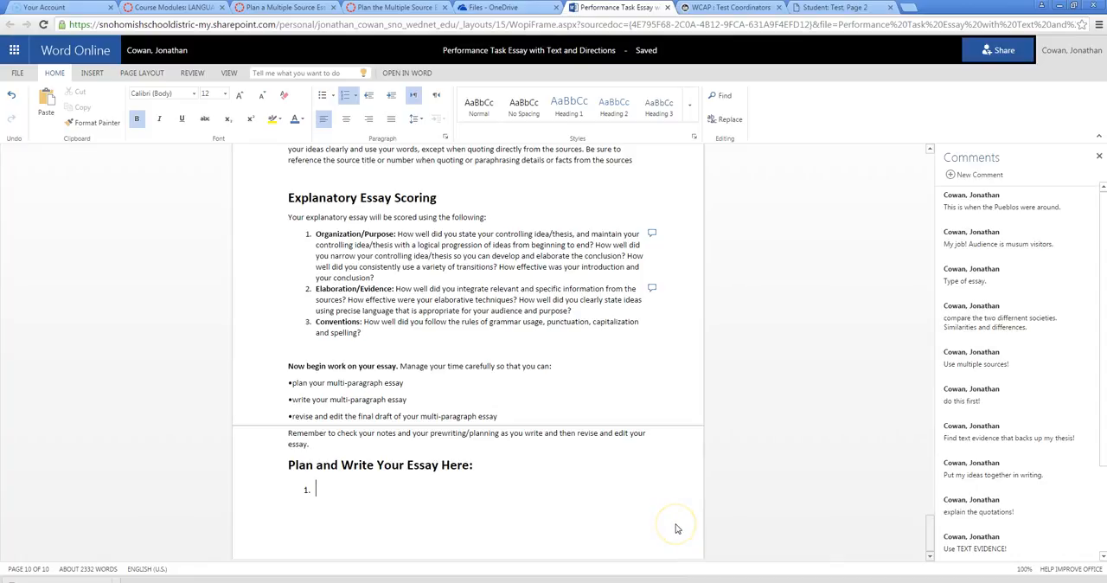
type("T")
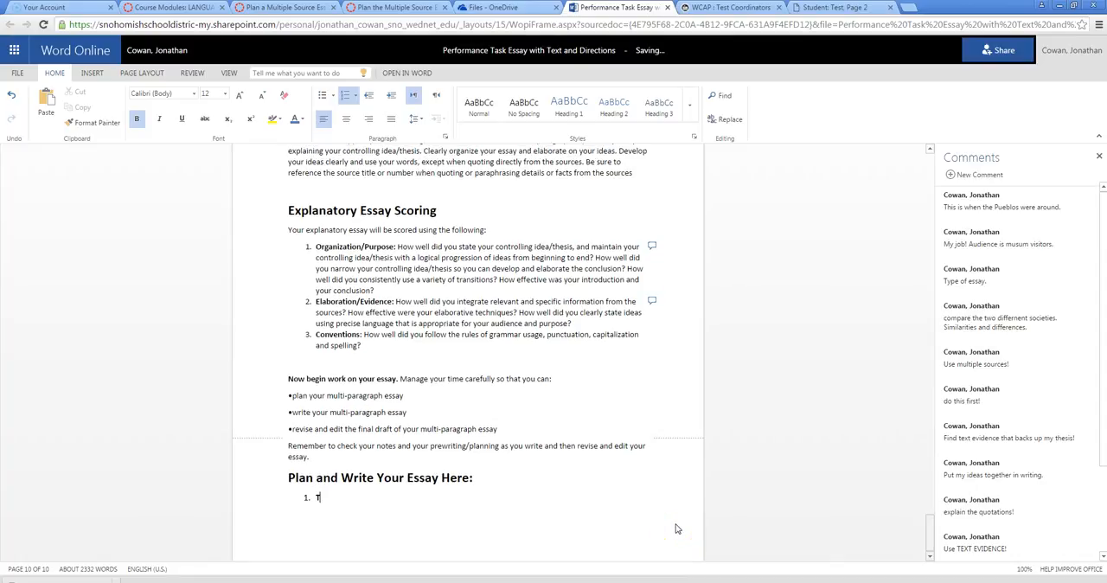
type("he Incas and")
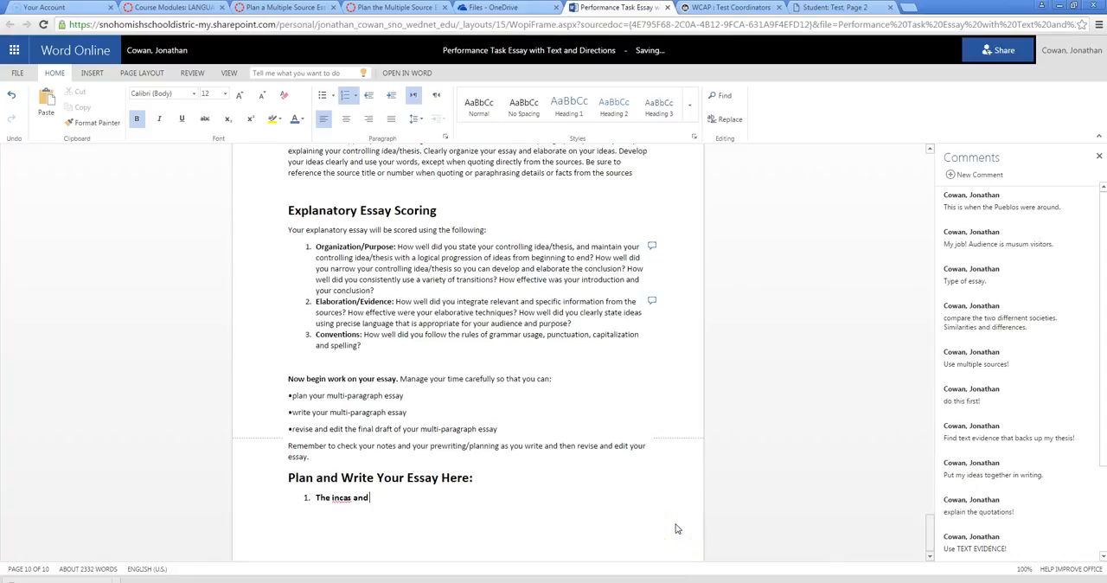
type("publoans were similar")
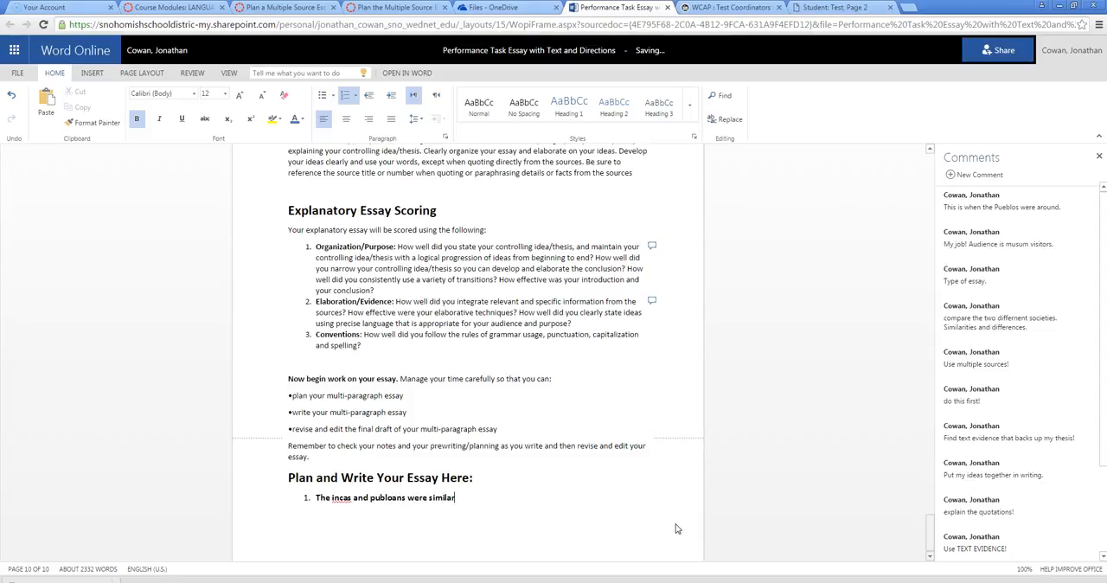
type("because")
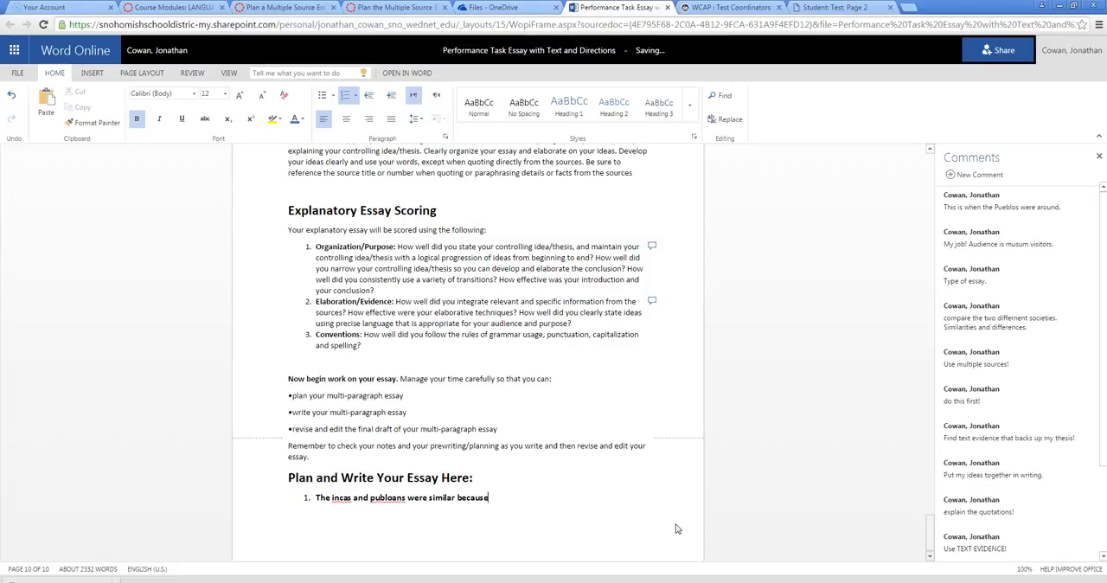
type(",")
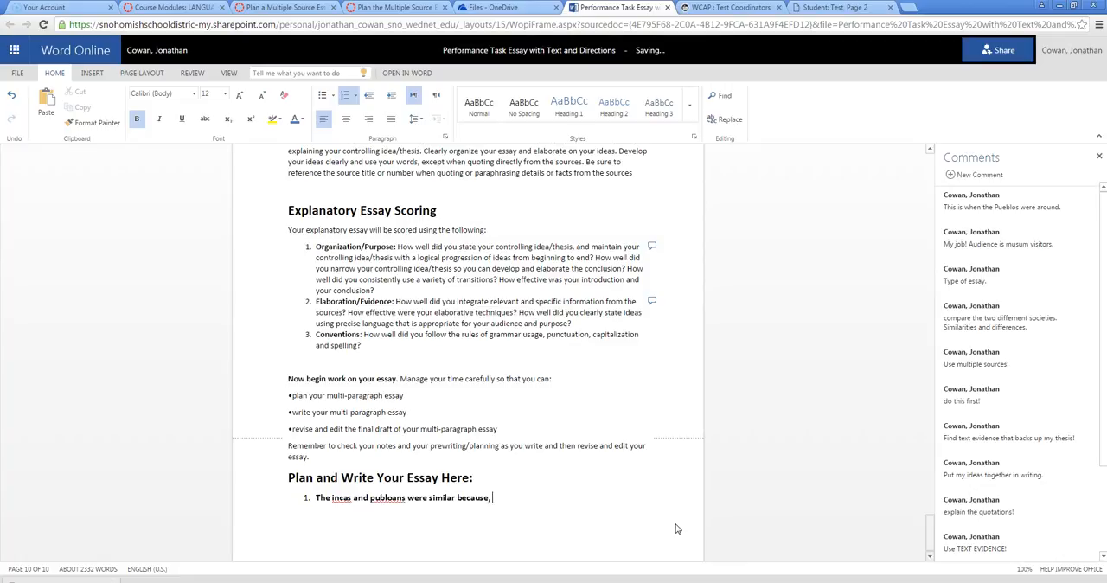
Finish the thesis with '(explain, in general). However, ... different because (explain...)' and a 'Thesis:' label.
type("(expl")
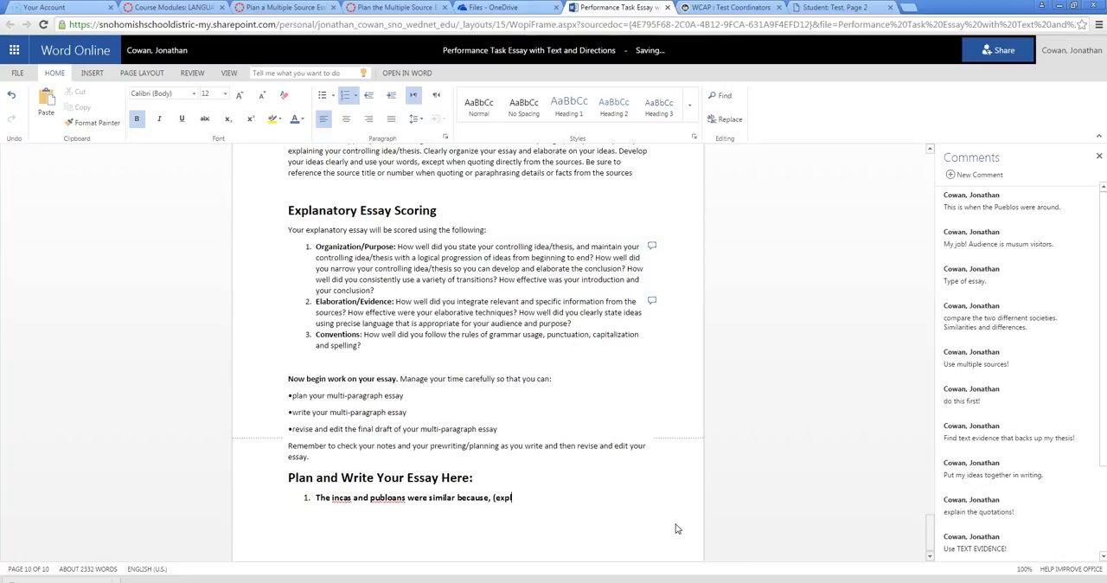
type("ain, in general")
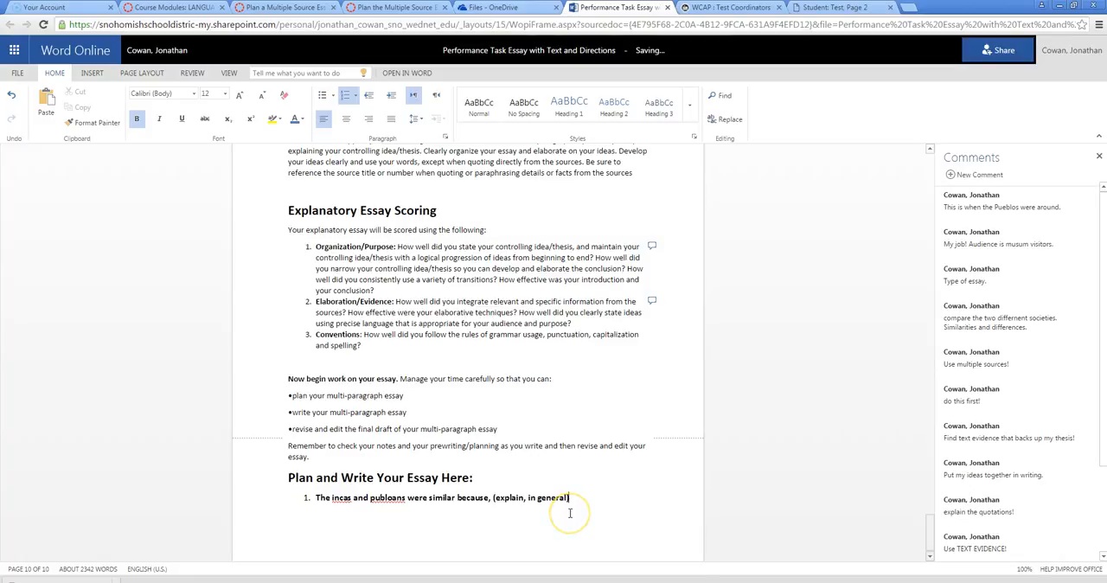
type("However, teh")
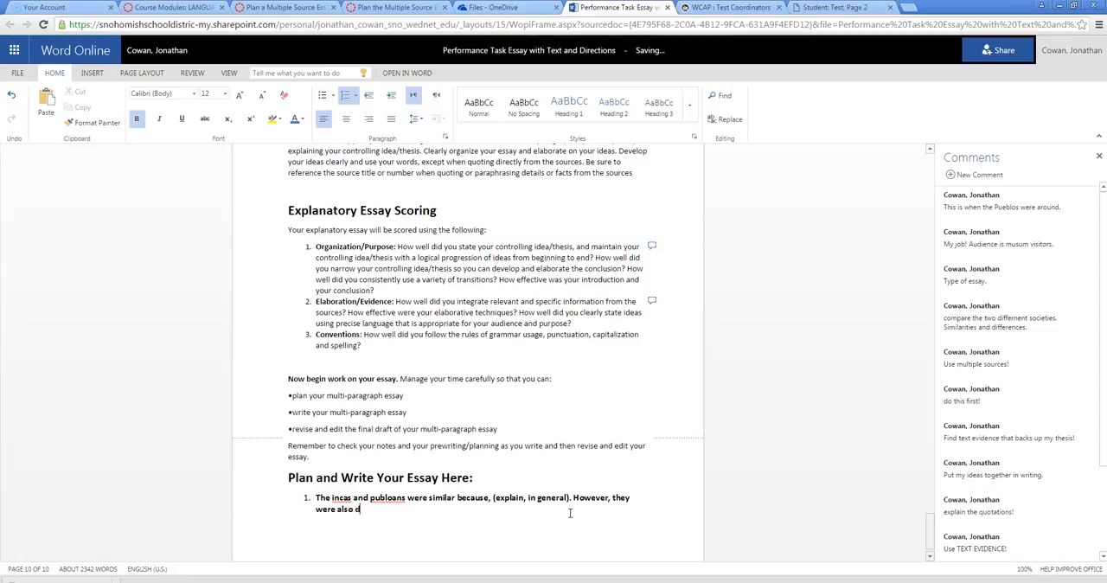
type("different because (")
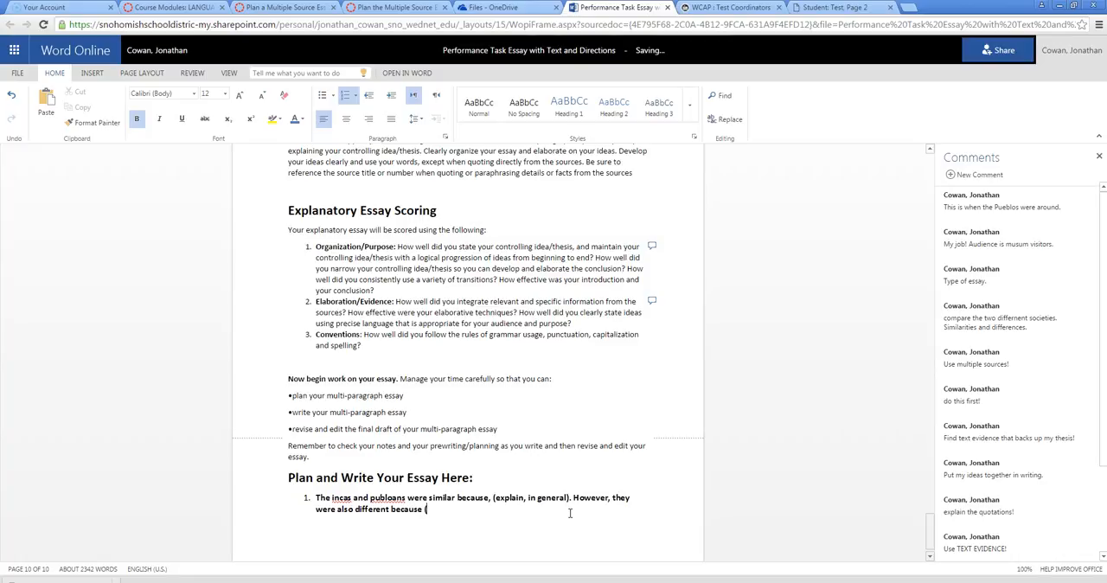
type("a")
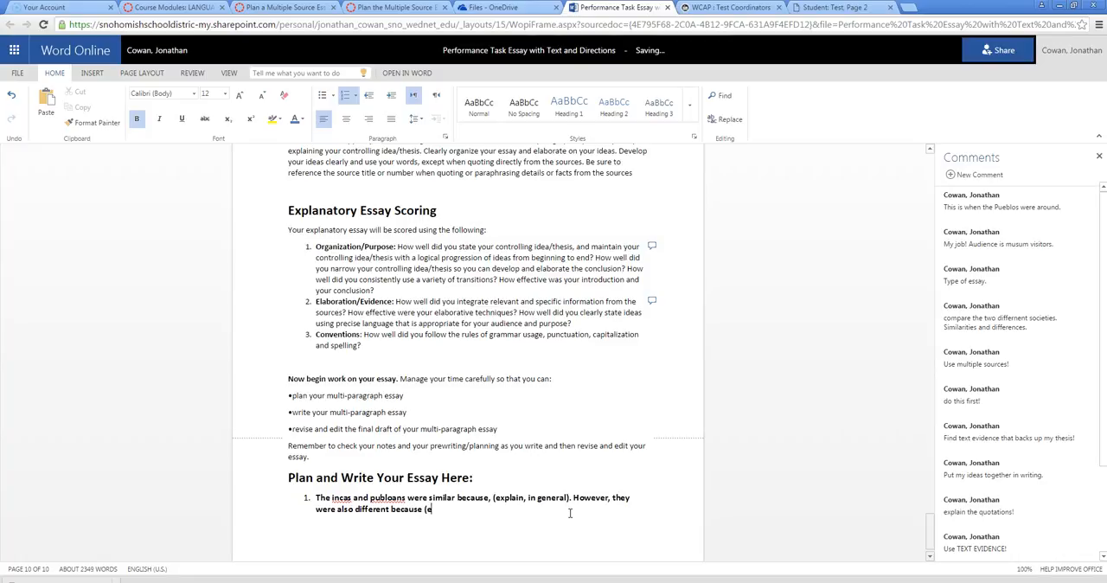
type("xplain, in general")
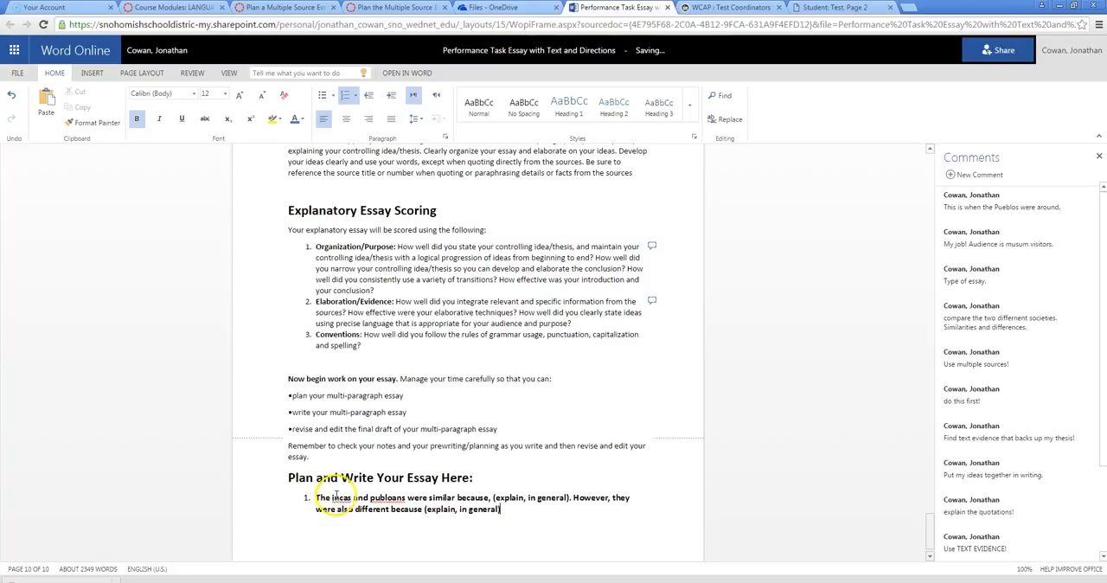
type("Thesis:")
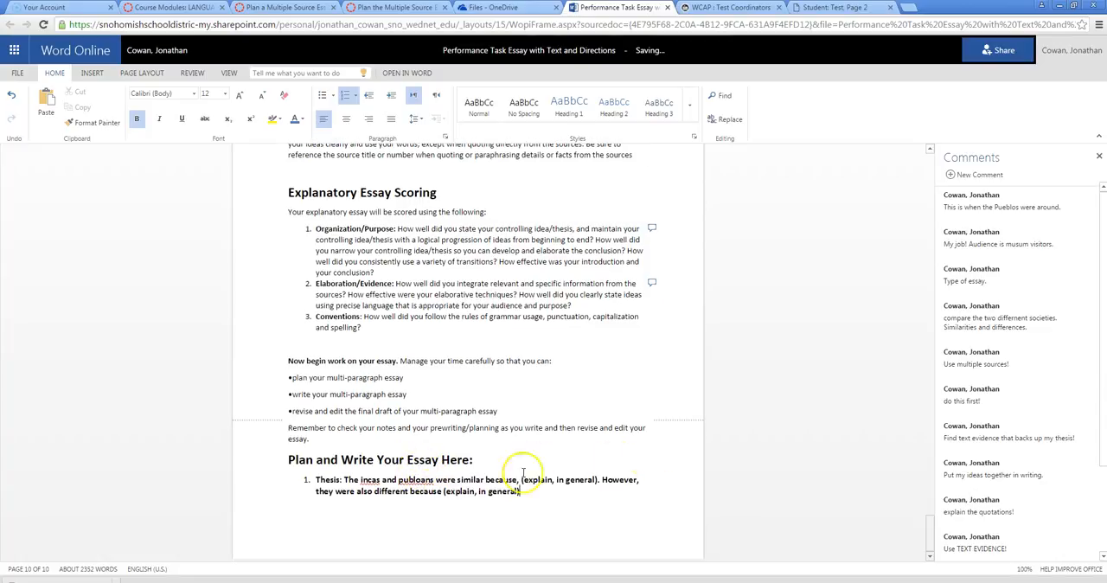
mouse_move(363, 155)
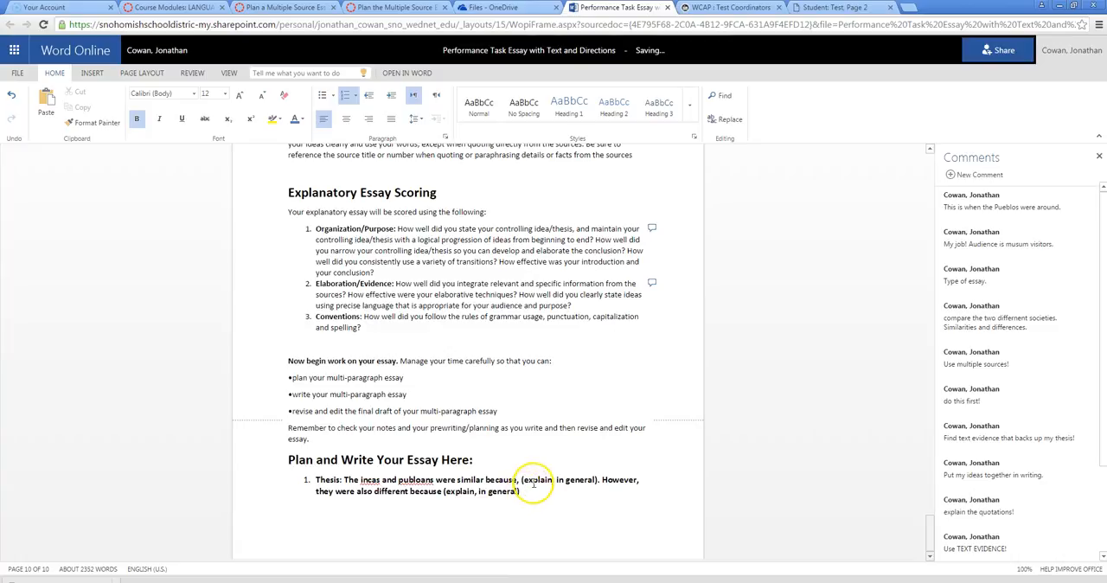
left_click(835, 7)
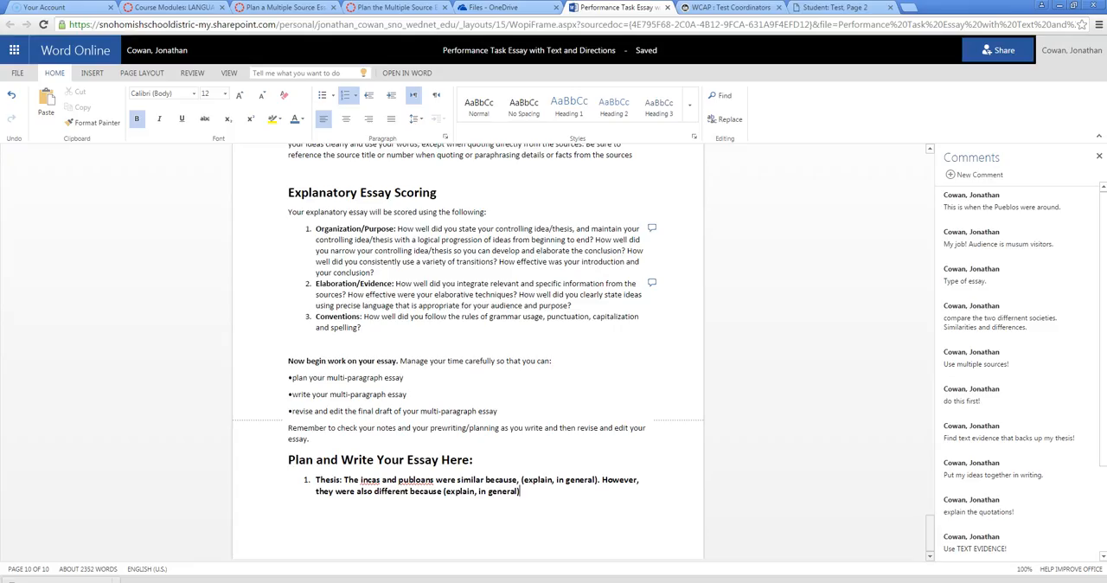
Create numbered item 2 after the thesis, keeping it at the top outline level.
key("enter")
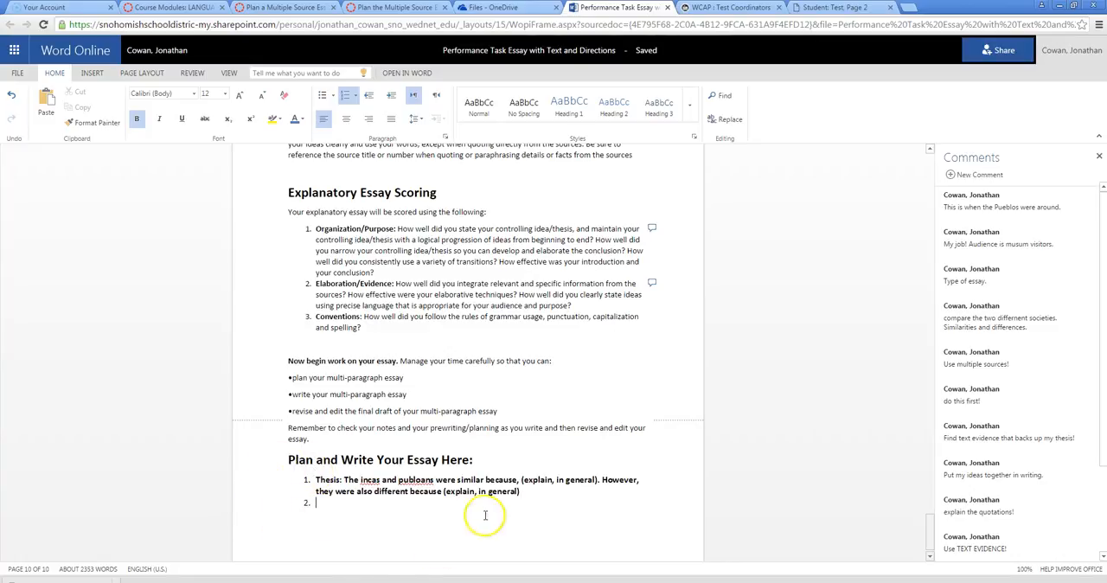
mouse_move(443, 521)
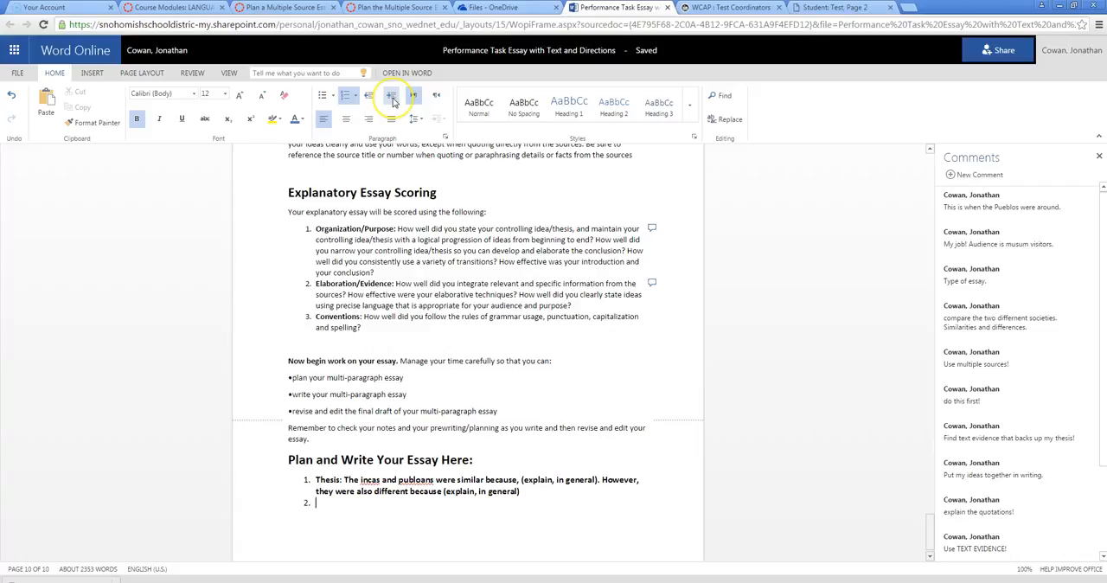
mouse_move(391, 95)
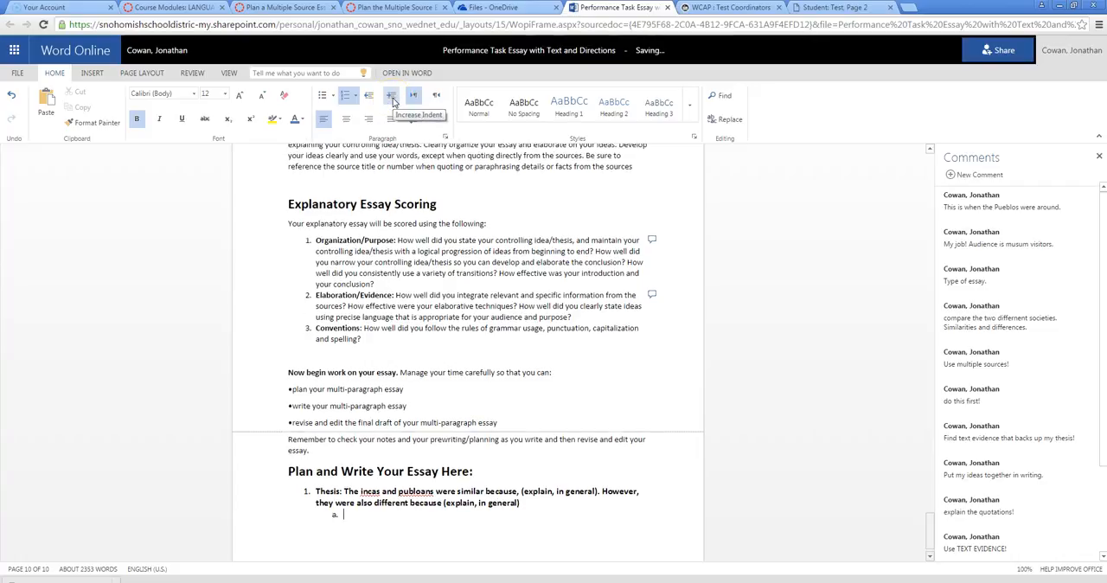
left_click(391, 96)
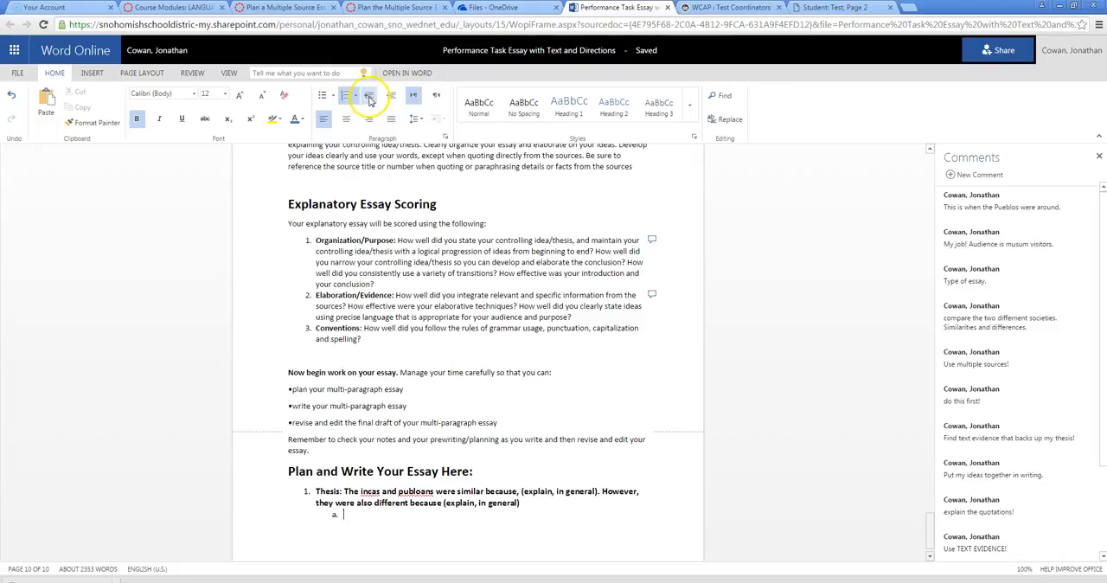
left_click(368, 95)
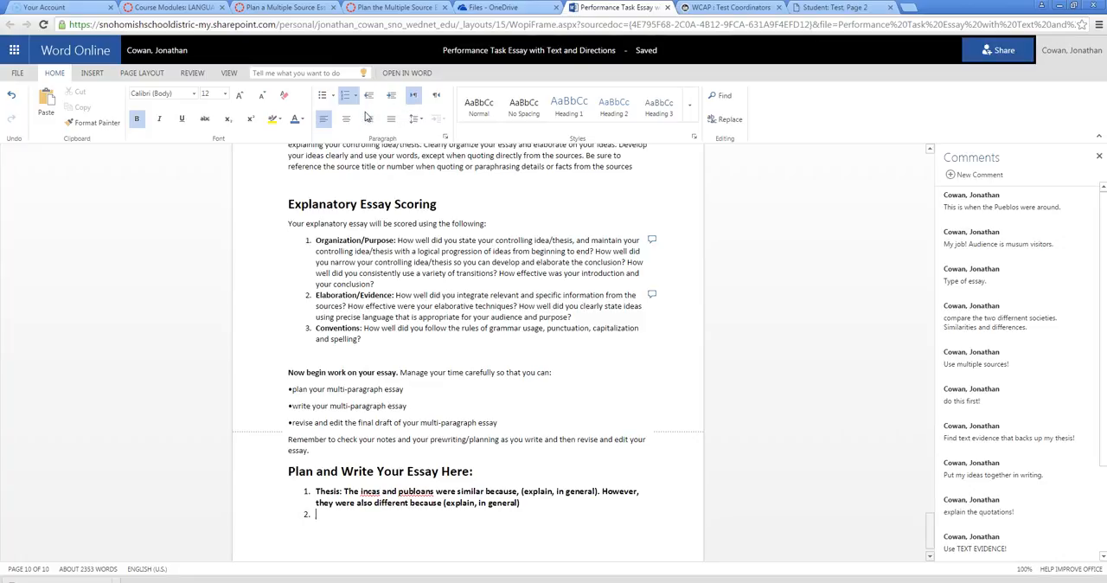
mouse_move(368, 95)
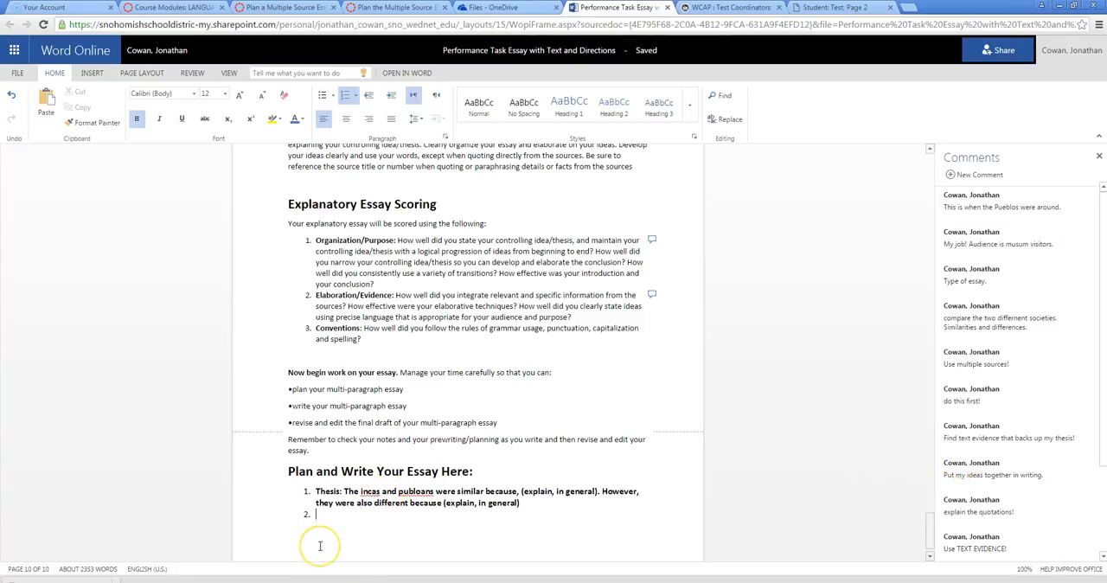
Write item 2, the similarities reason line ending '(in general)', and start a sub-item.
type("Similarities")
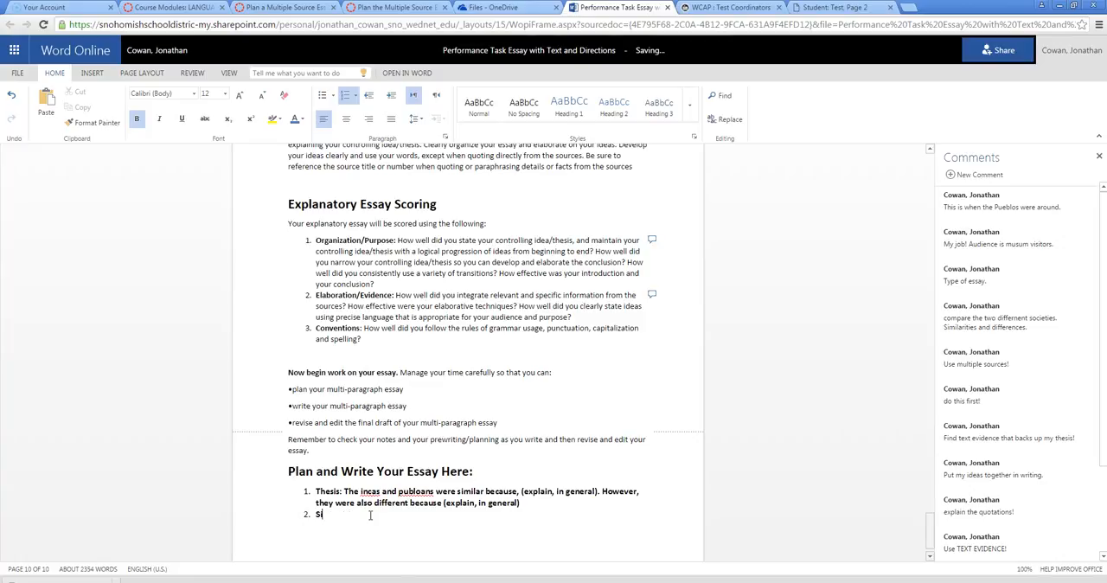
type("Reason why they were similar")
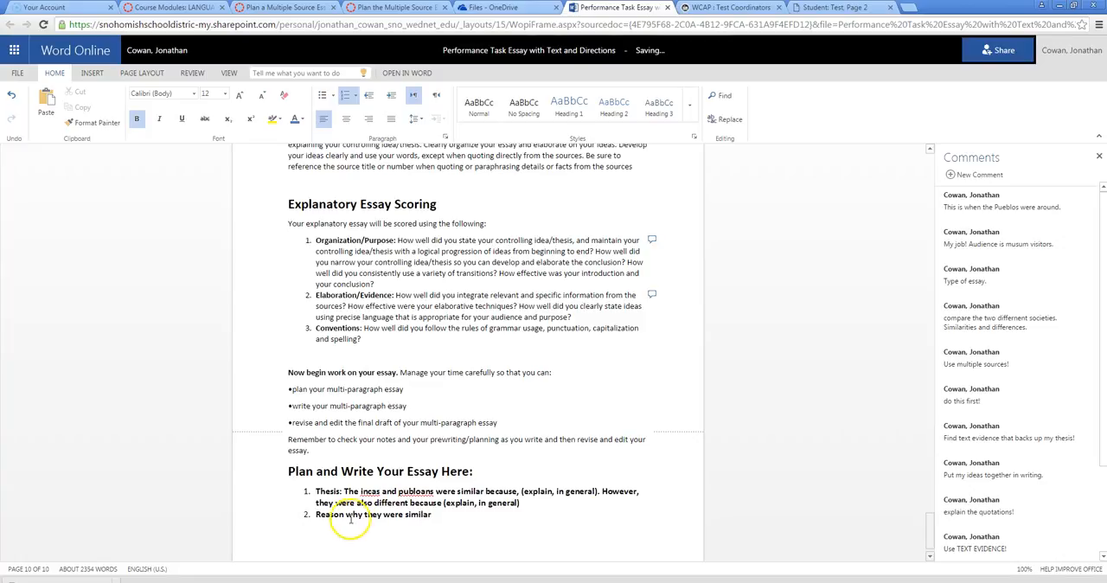
type("you care")
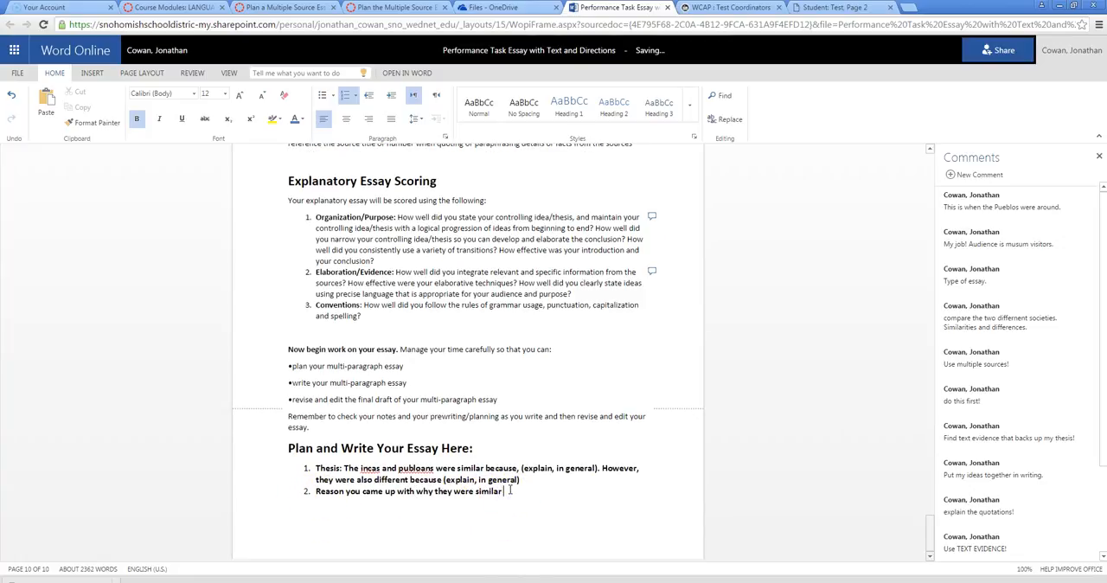
type("(in genera")
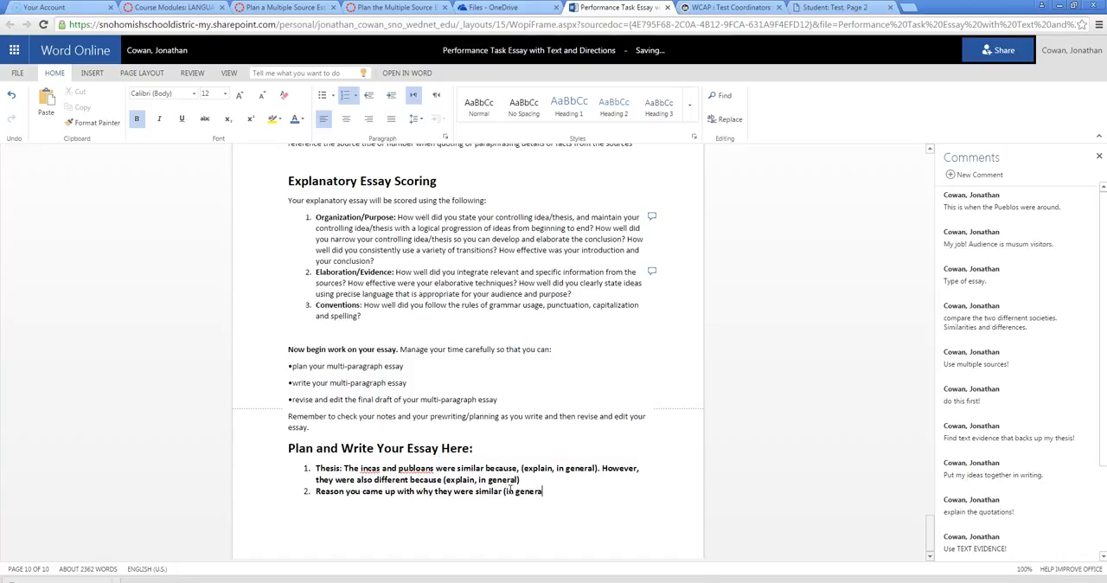
type(")")
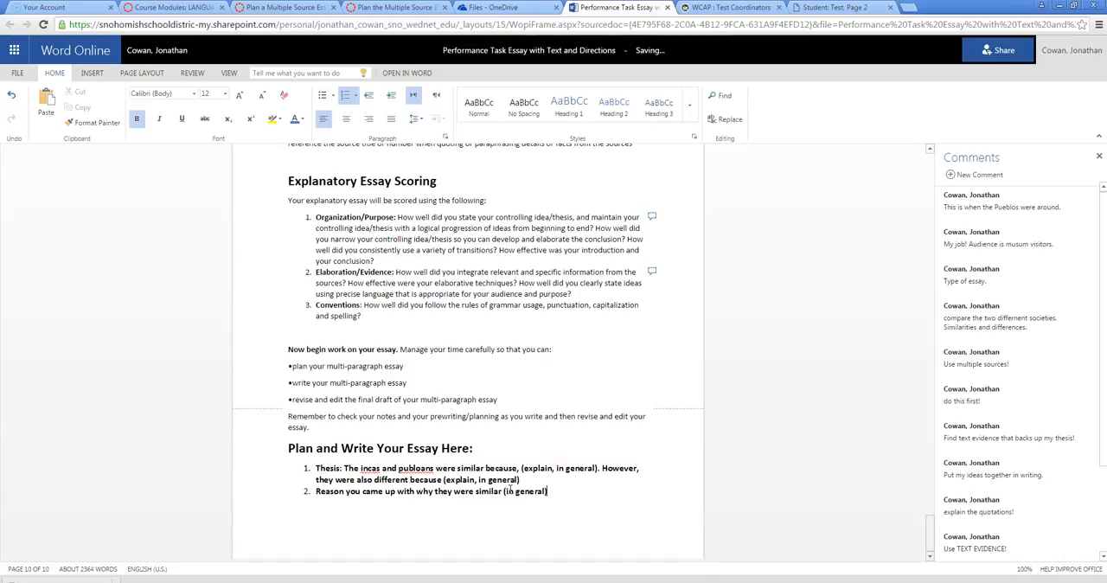
key("enter")
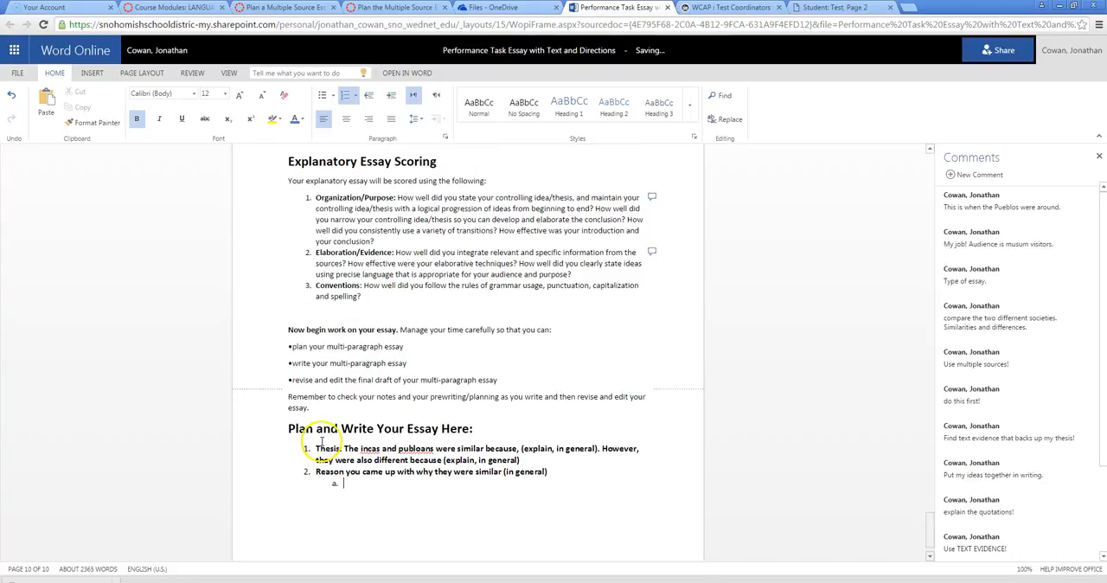
Add sub-point 'One example of how they were similar (you fill this in)'.
type("O")
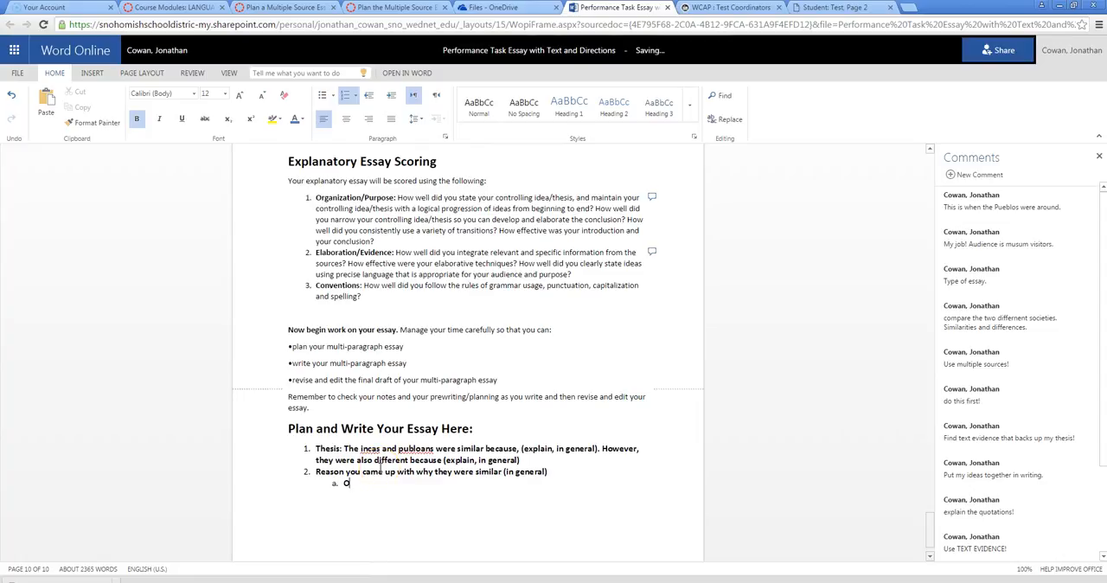
type("ne example of w")
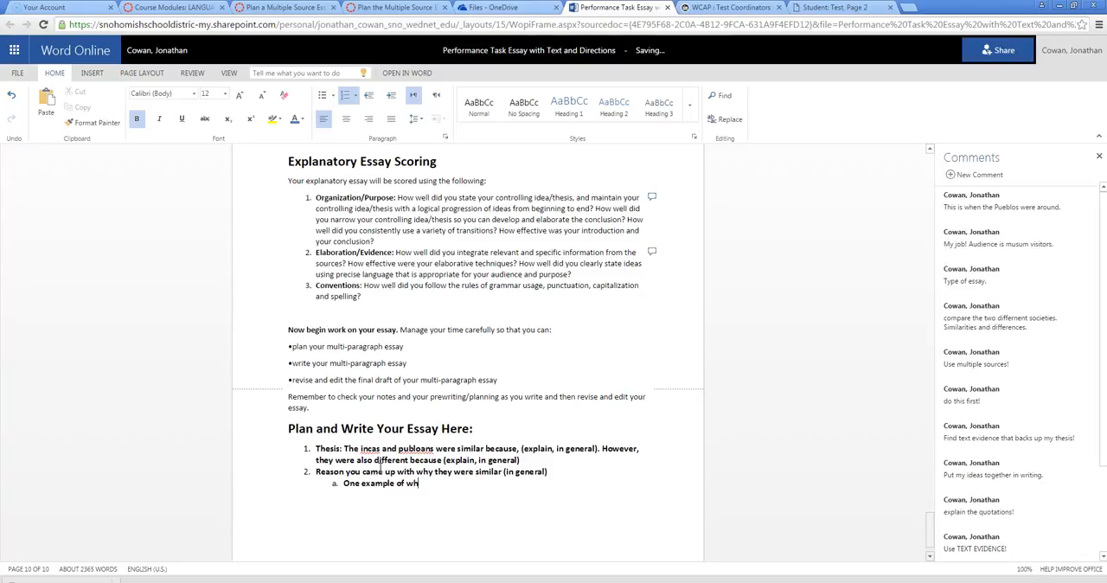
type("how they were similar was")
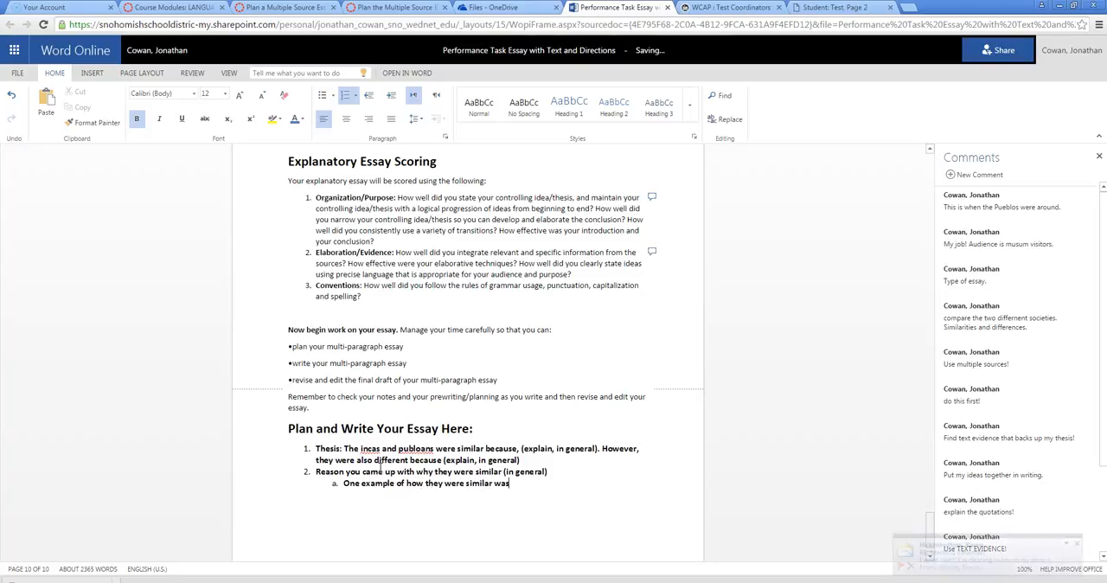
type("(yo")
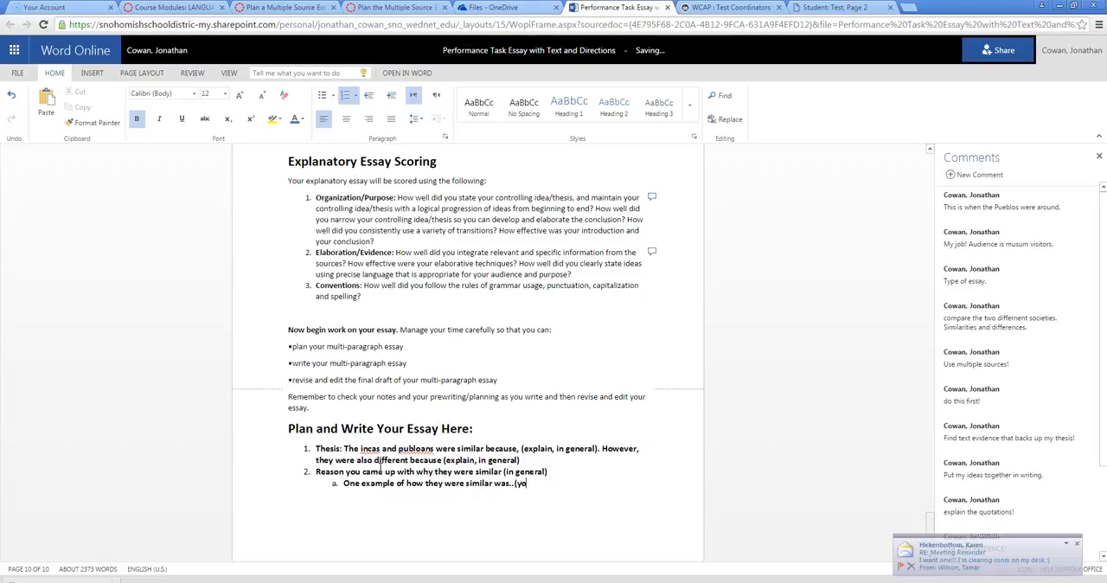
type("u fill this i")
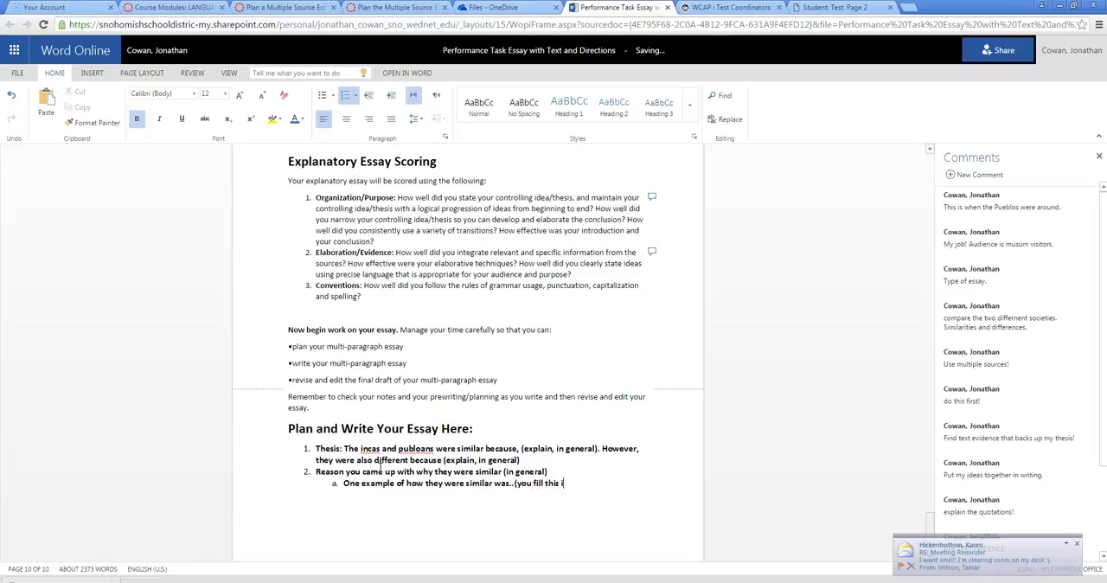
type("n)")
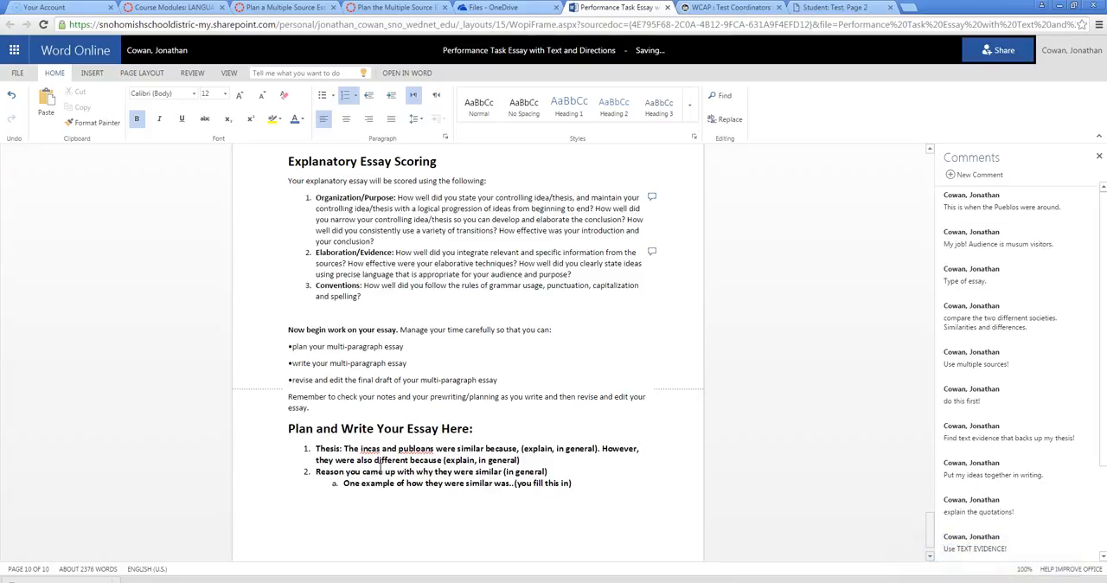
key("enter")
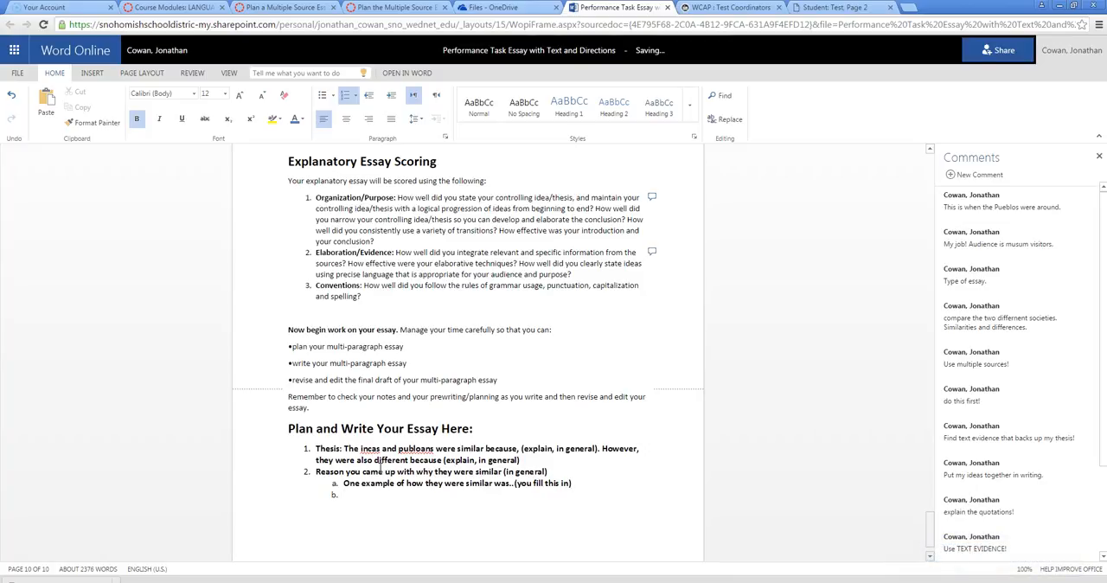
Add a 'Quotation' from a source point with nested 'Explain that quotation in my words'.
type("Qu")
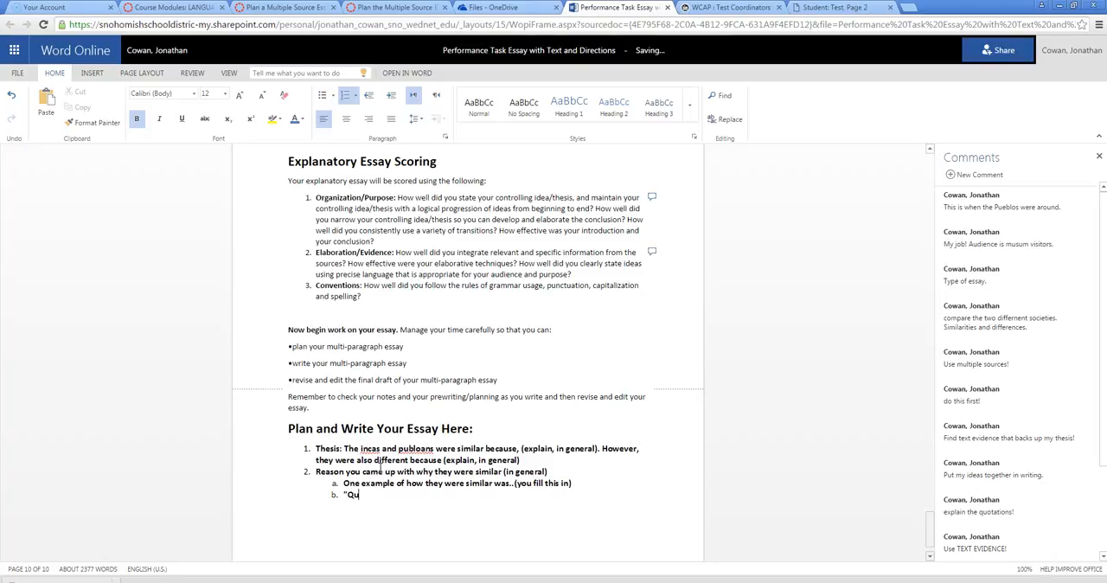
type("otation")
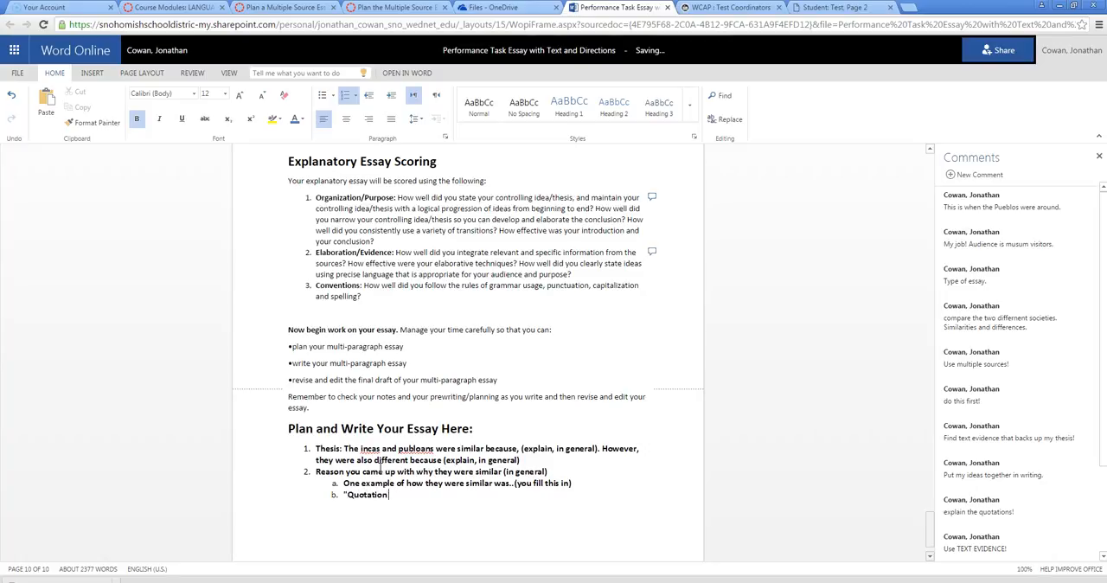
type("from a so")
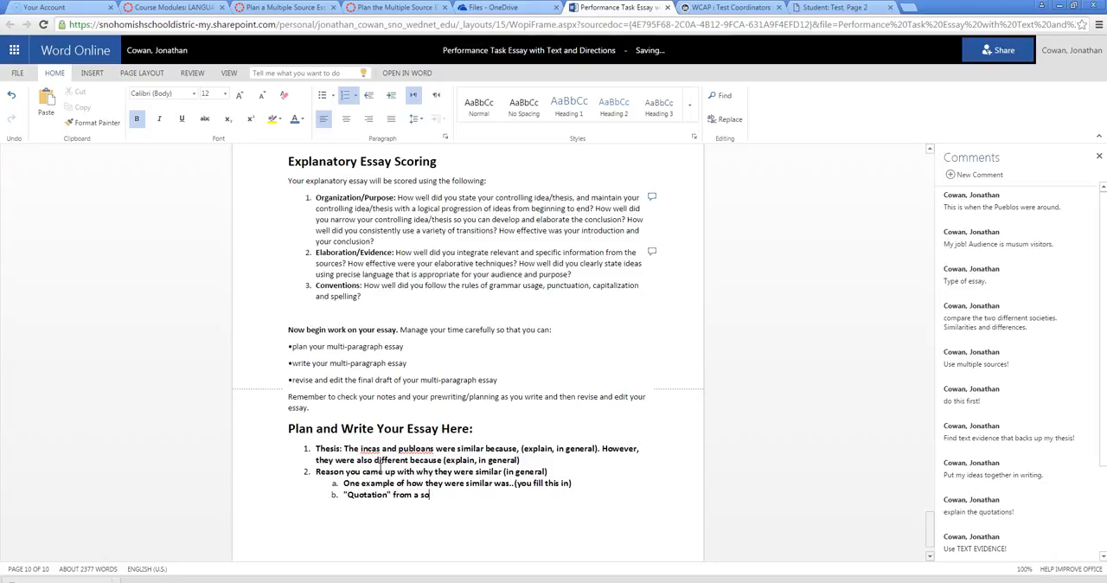
type("urce")
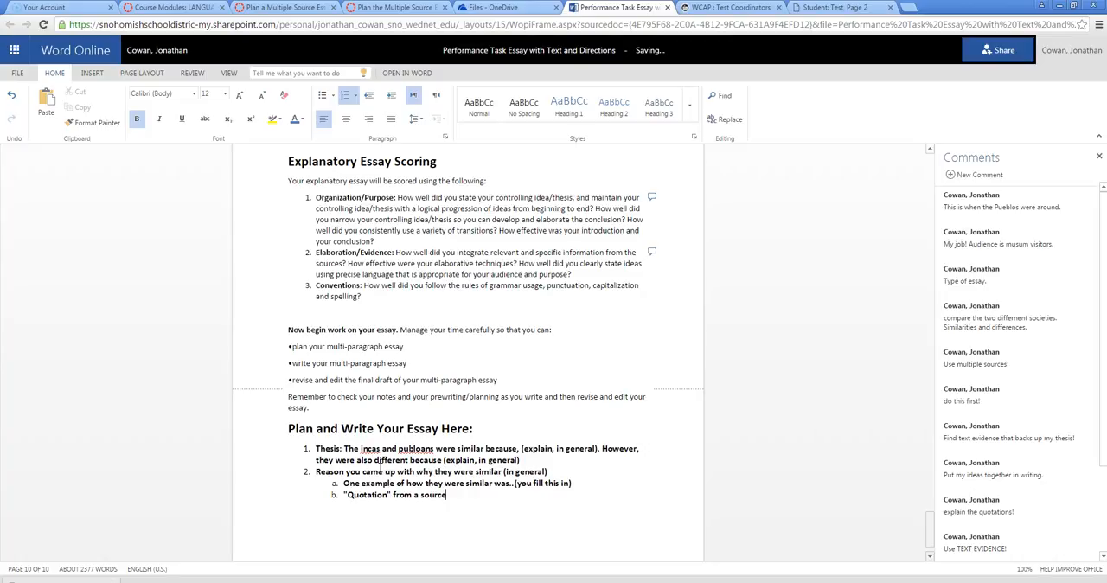
key("enter")
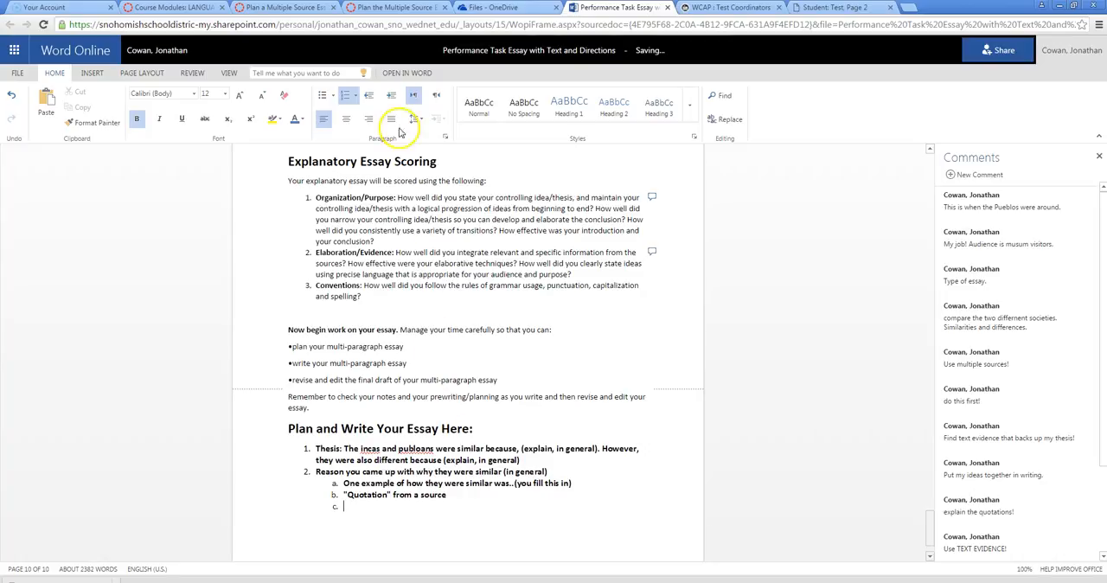
left_click(391, 95)
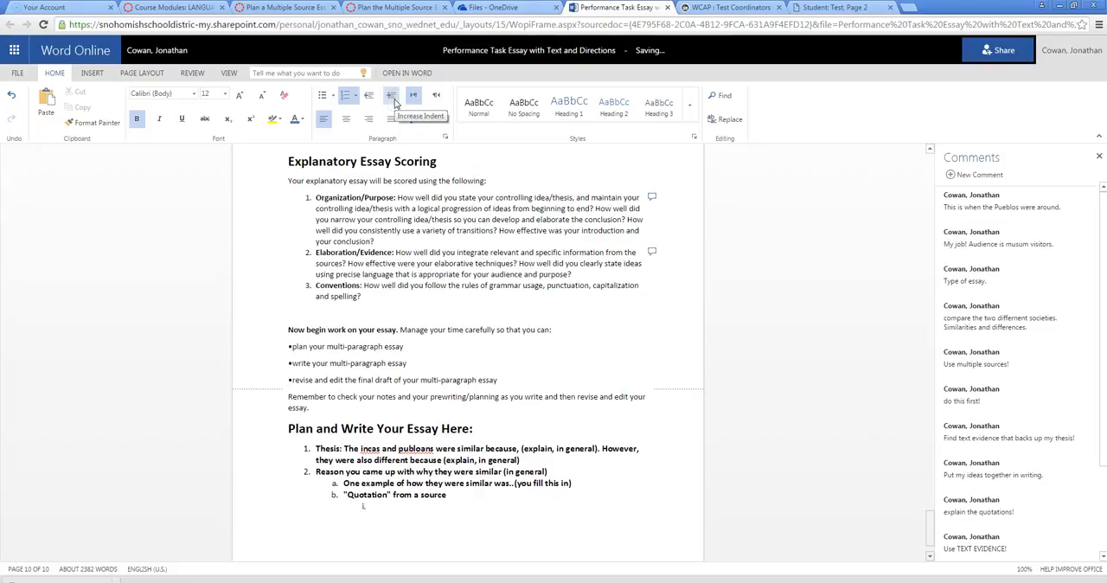
type("Explain that")
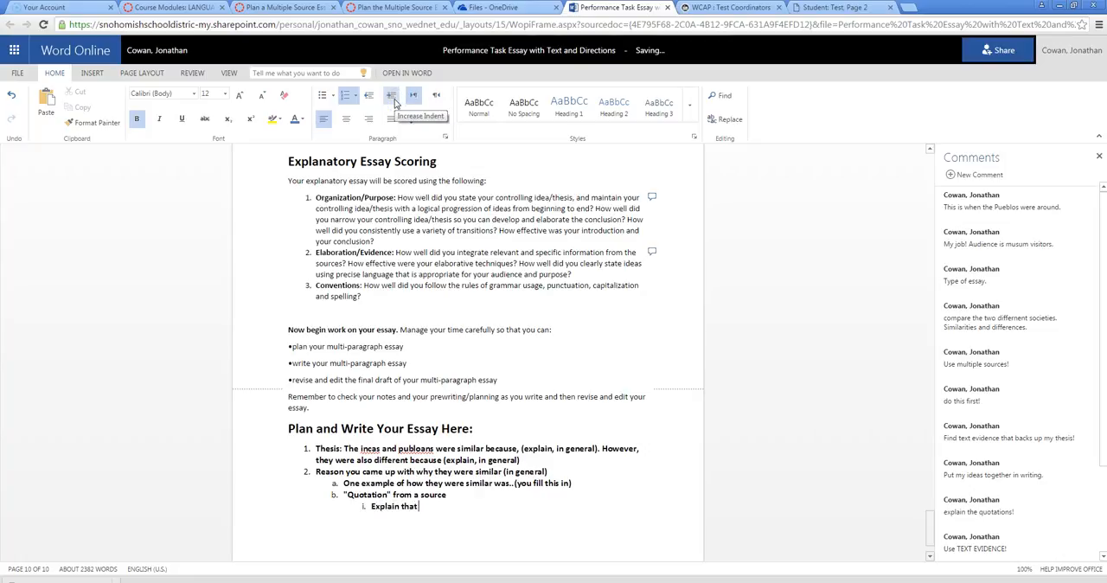
type("quo")
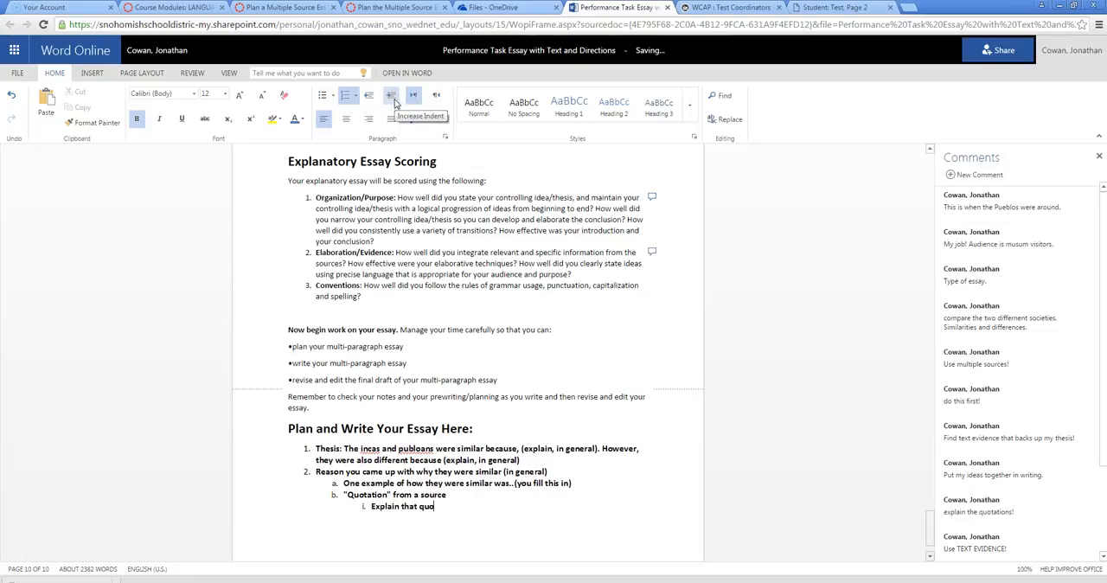
type("tation in my w")
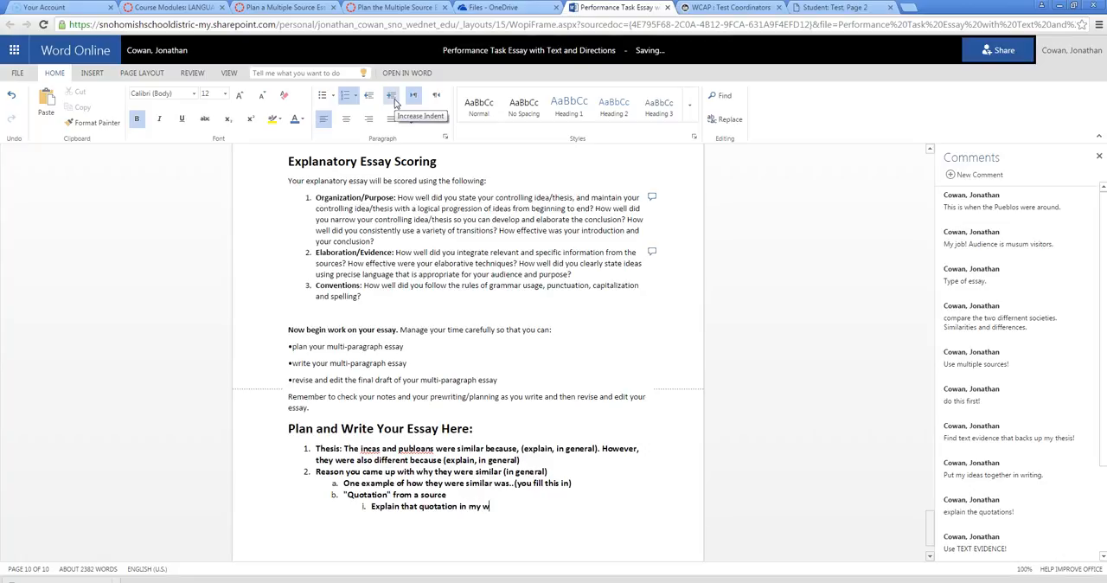
type("ords")
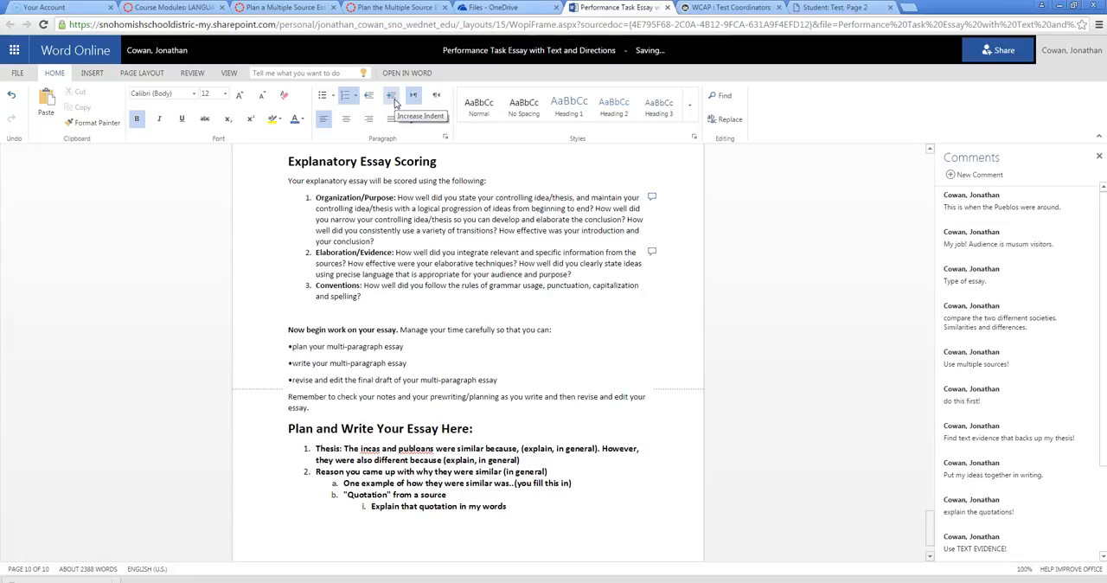
key("enter")
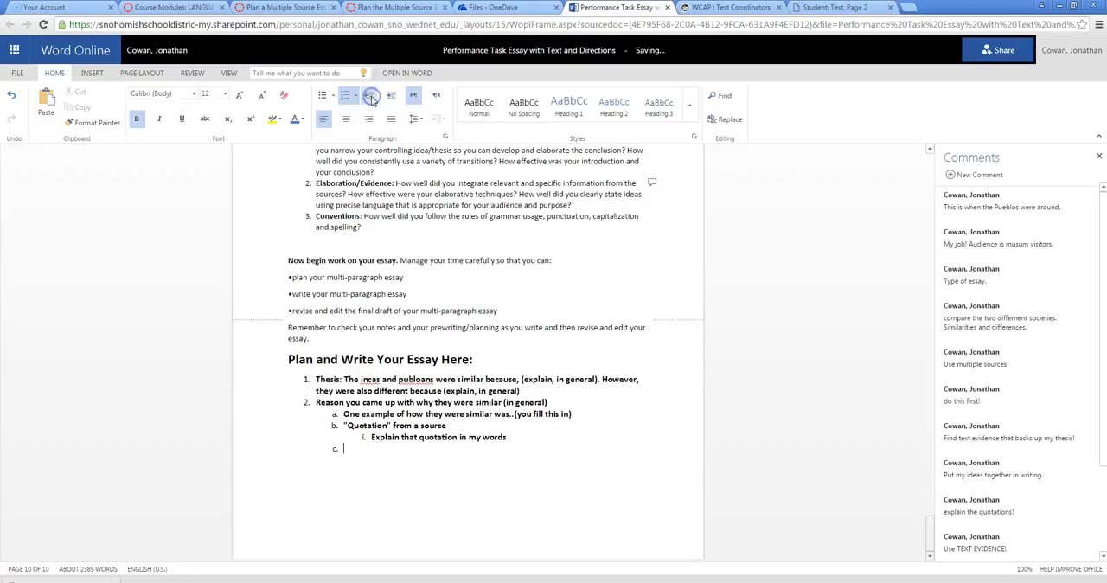
mouse_move(370, 95)
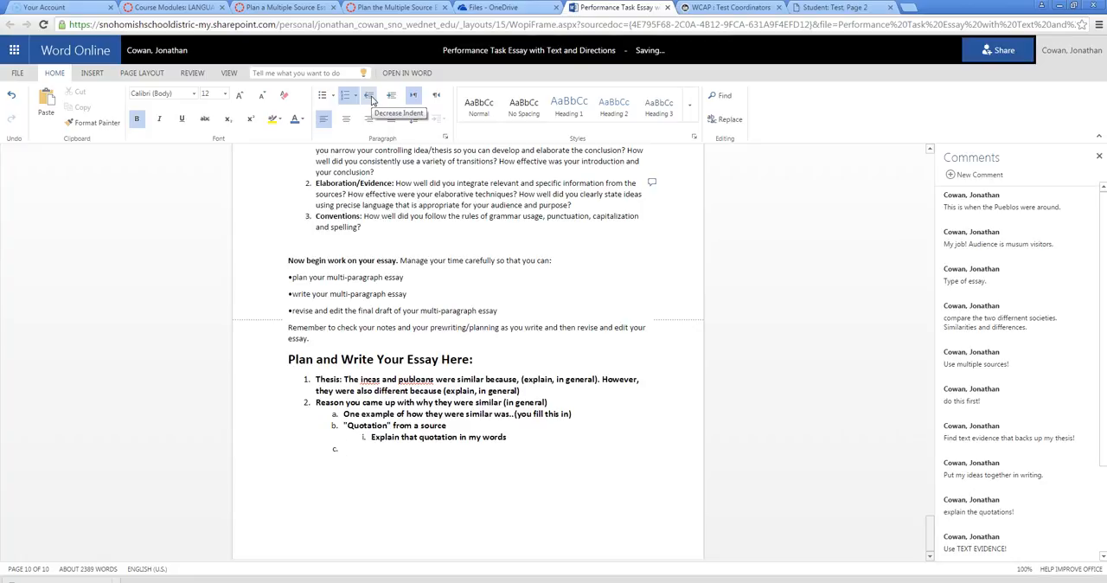
Add a 'Quotation' from another source point with its nested explain-in-my-words line.
type("Quotation from another")
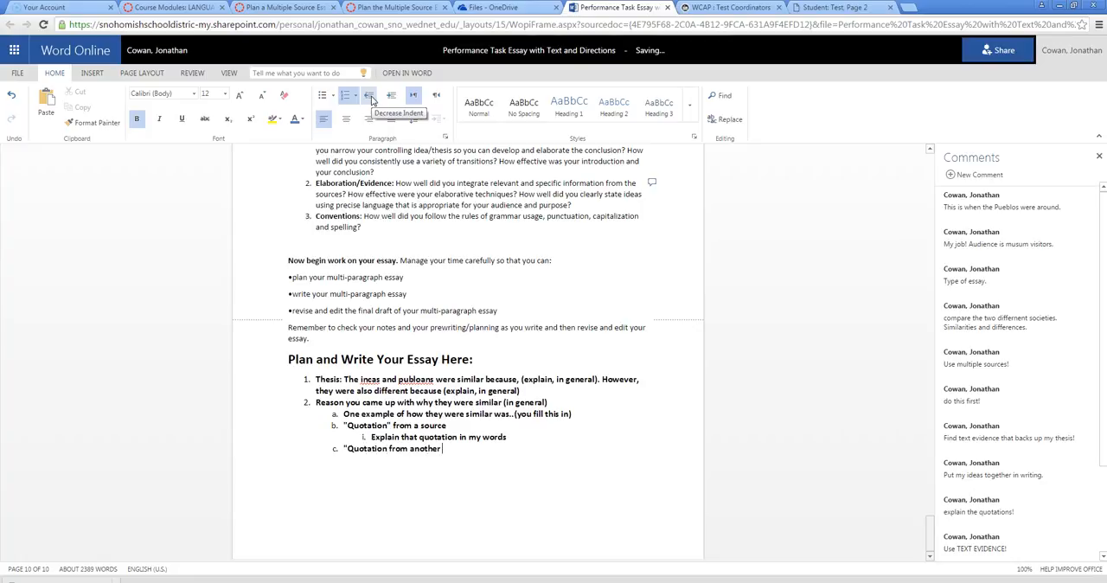
type("souces")
type("Exp")
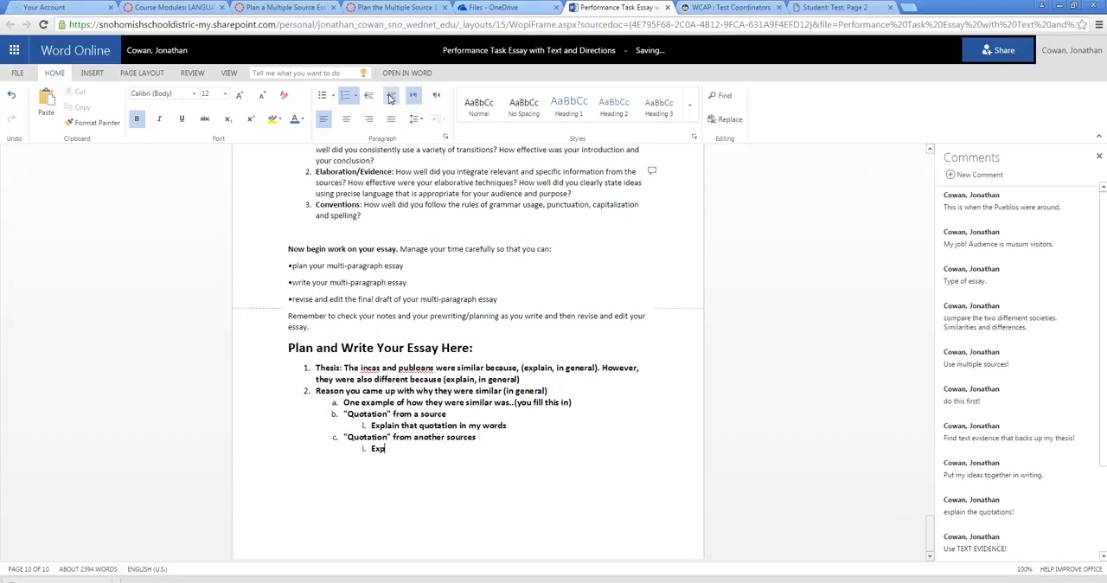
type("lain that quoat")
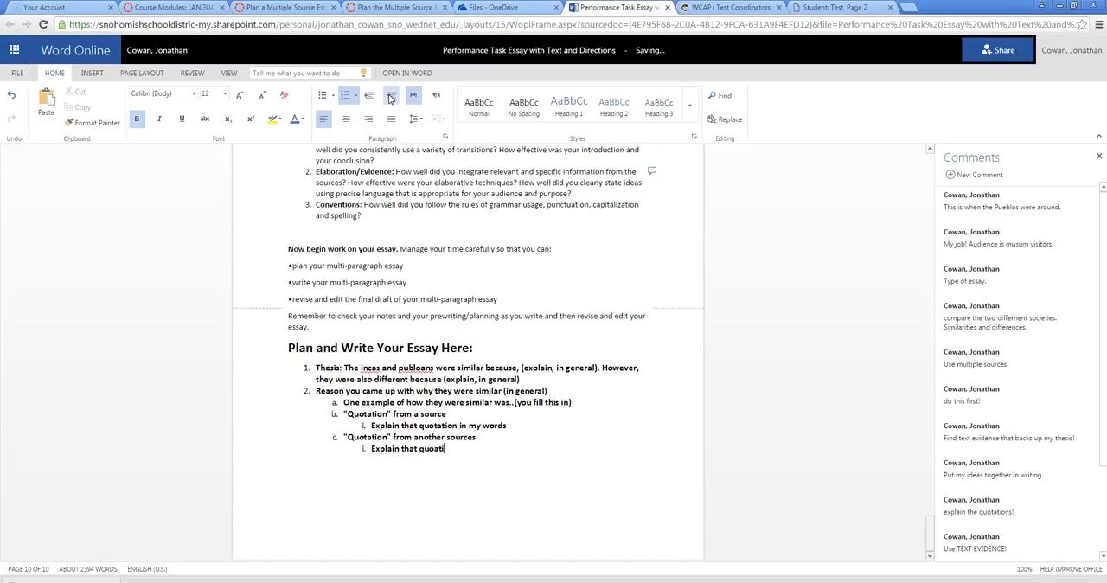
type("ion in my words")
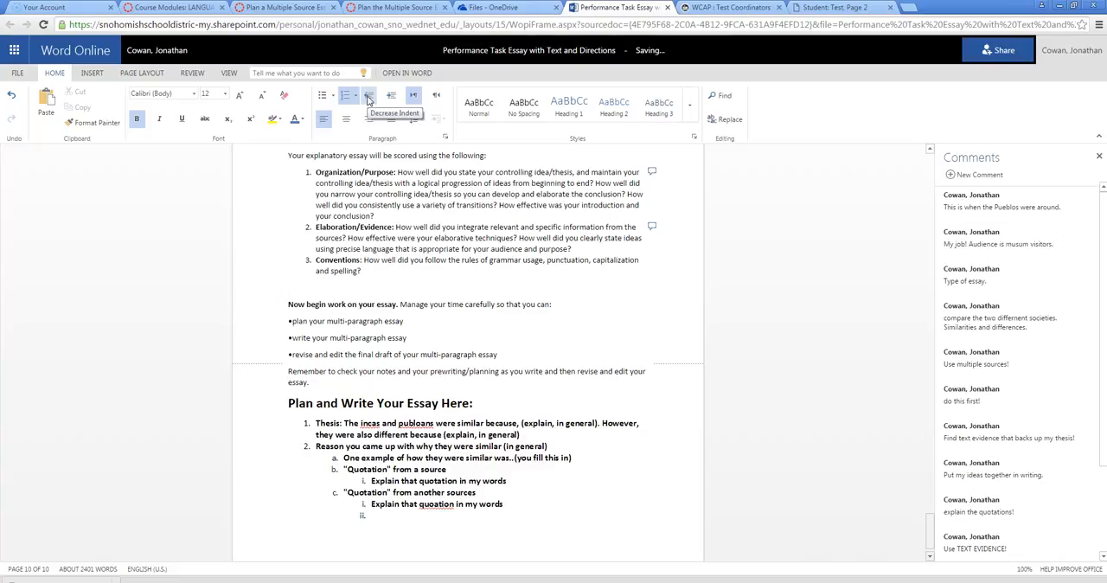
On empty item d, decrease the indent and type 'Another example of how they were similar'.
scroll("down", 3)
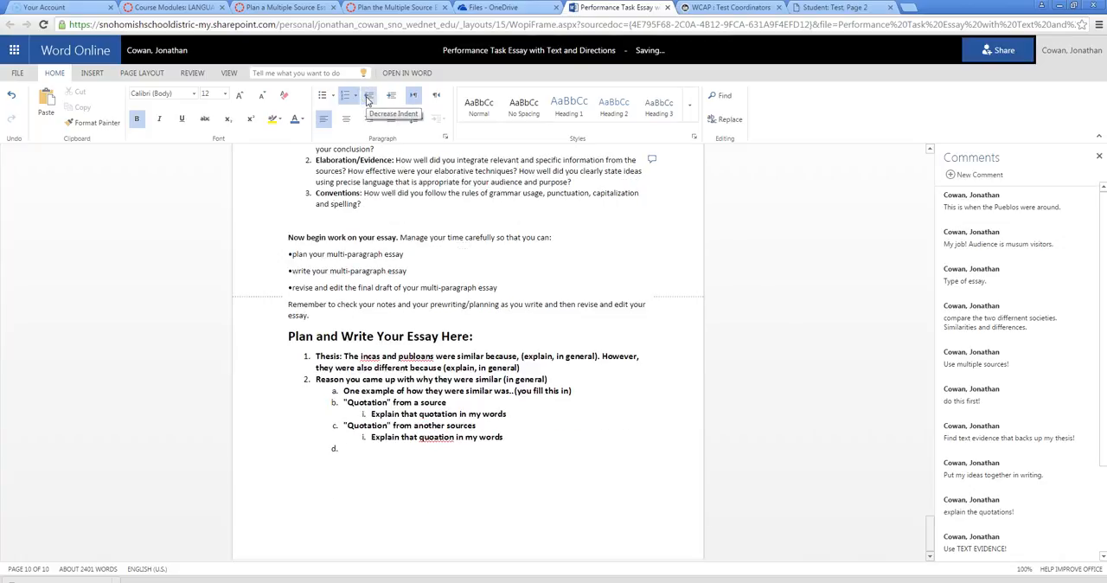
left_click(344, 448)
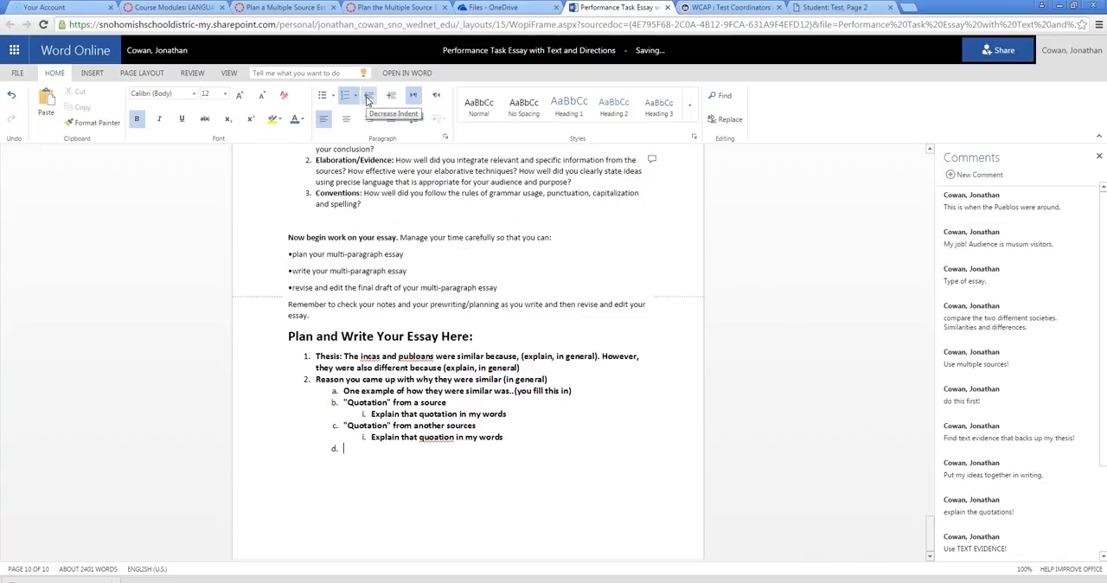
left_click(368, 95)
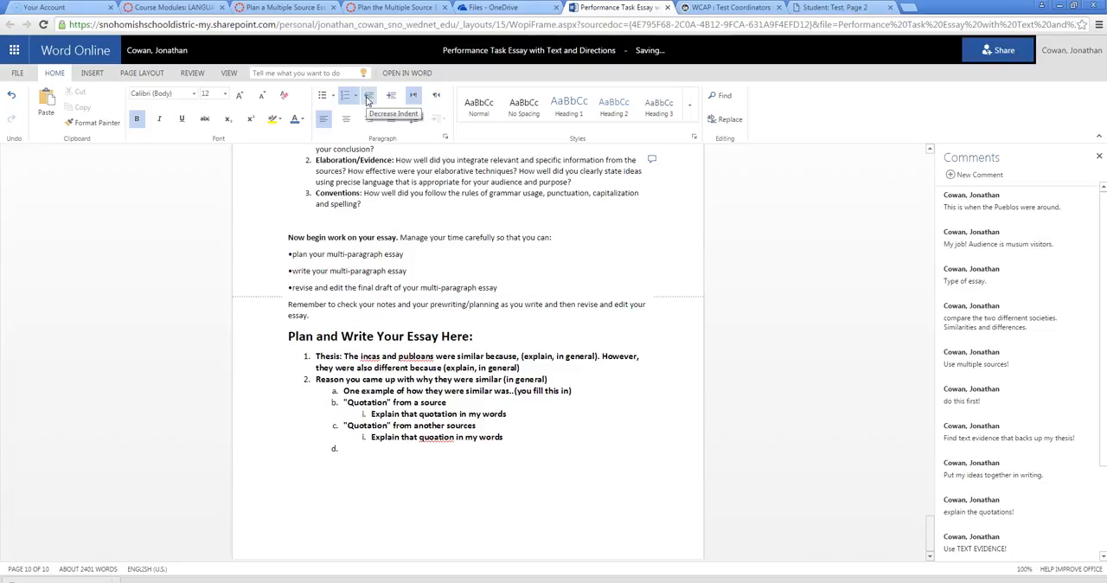
type("Another examp")
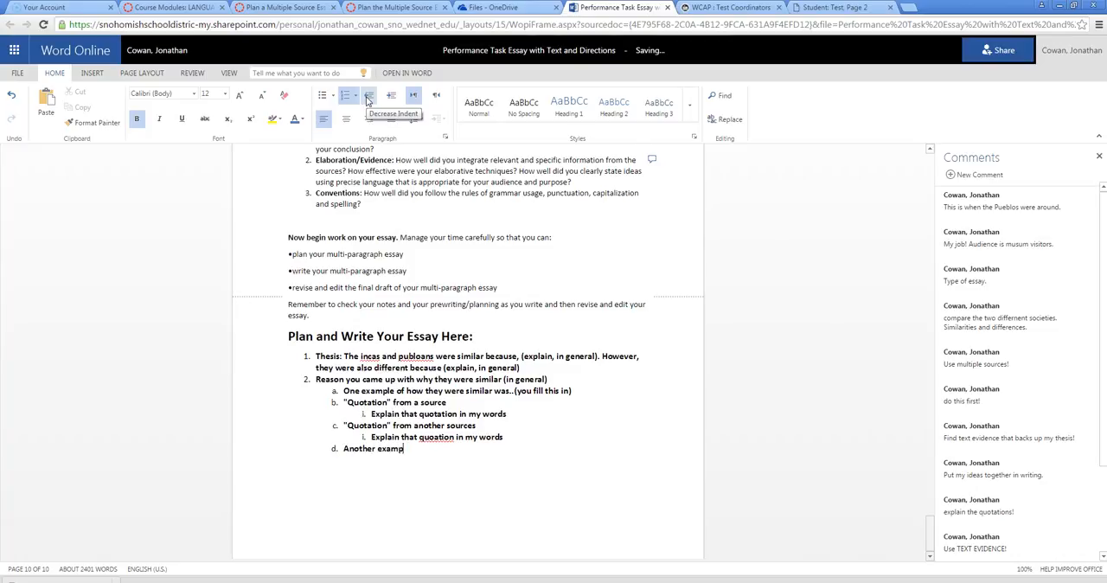
type("le of how they were similar")
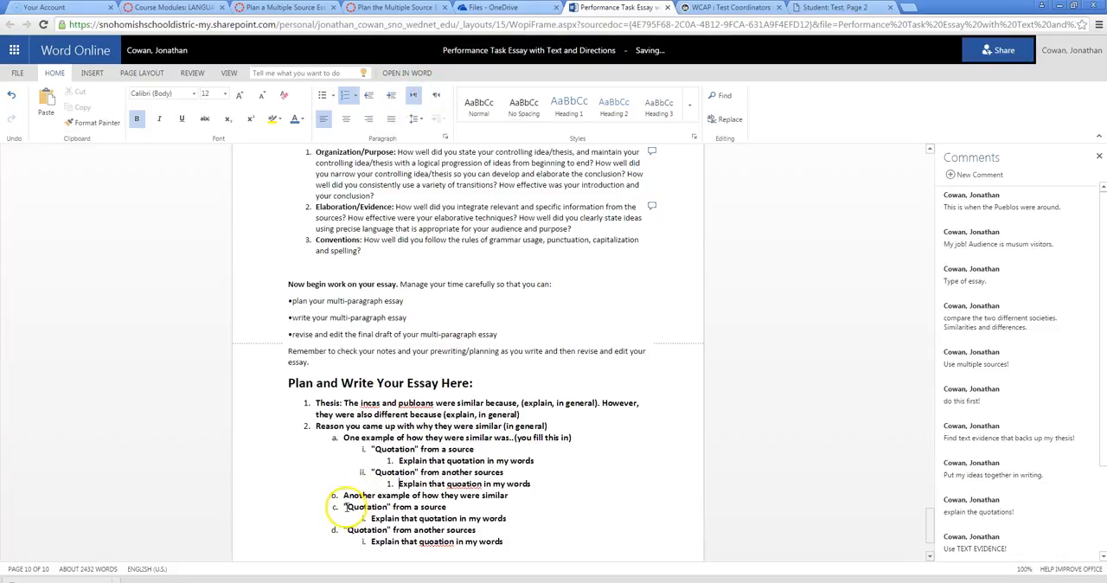
Scroll down to the second similarity example in the outline.
scroll("down", 3)
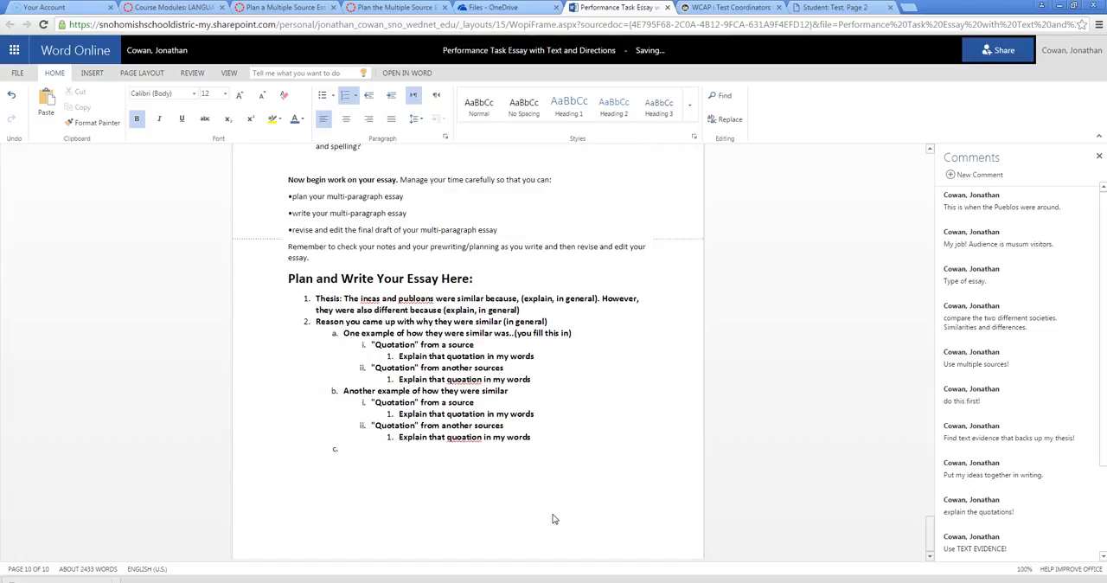
Type reason 3, 'Reason you came up with why they were different (in general)', and start a new line.
type("R")
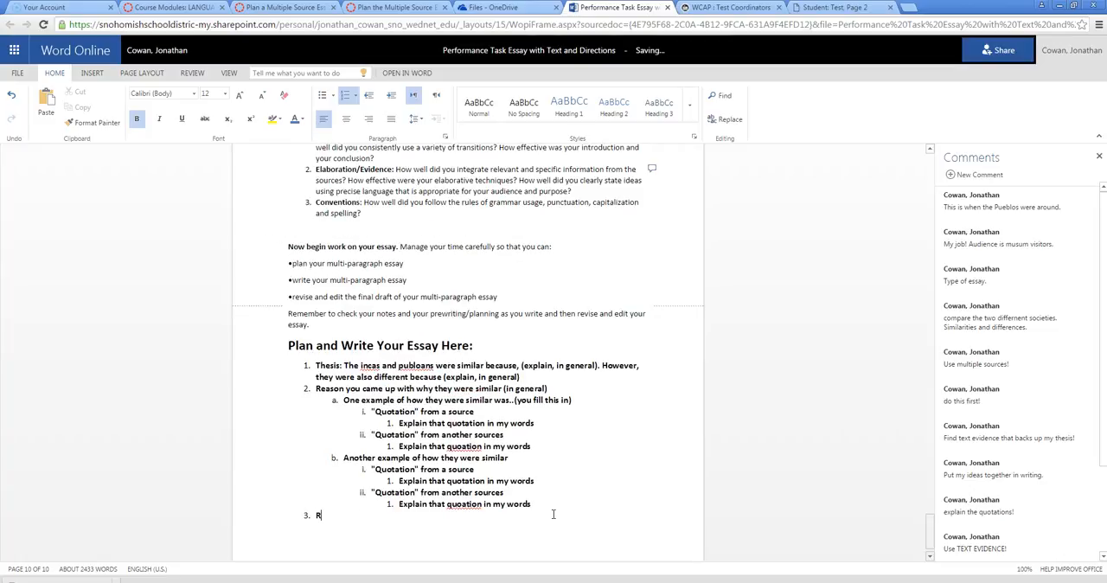
type("eason you c")
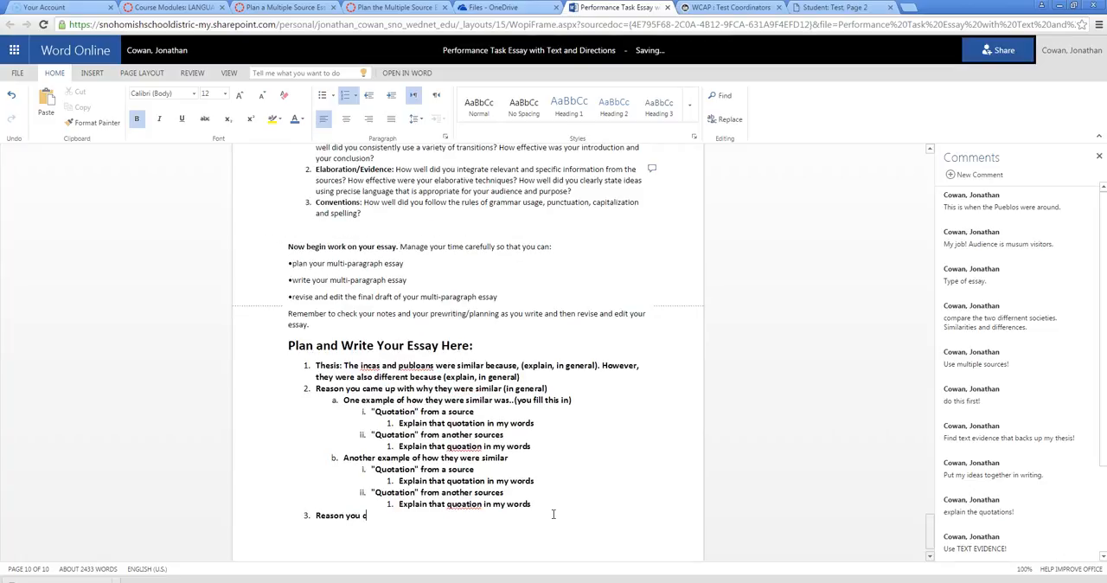
type("ame up with")
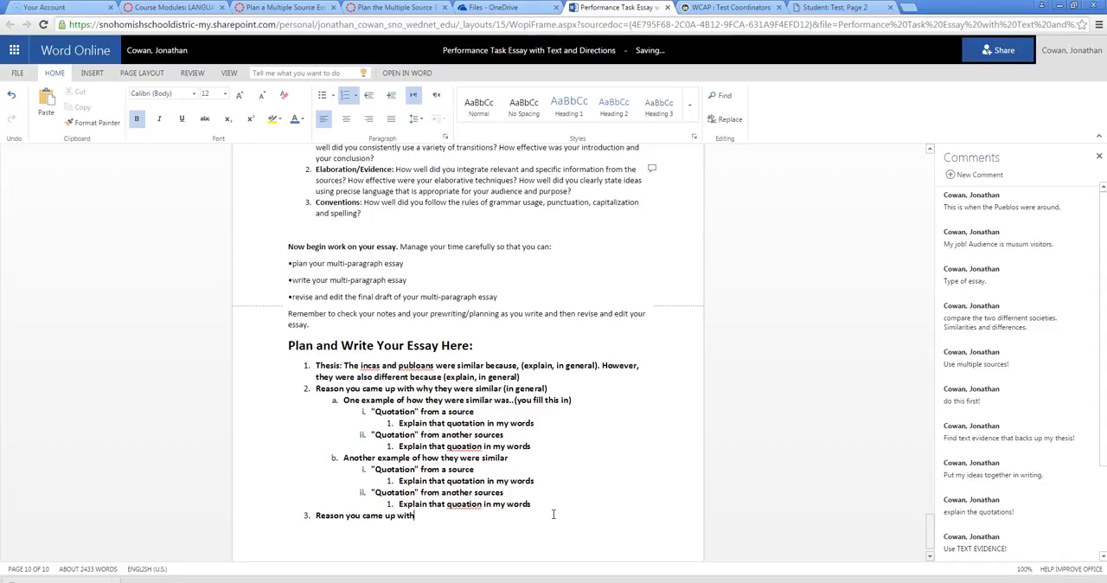
type("why they")
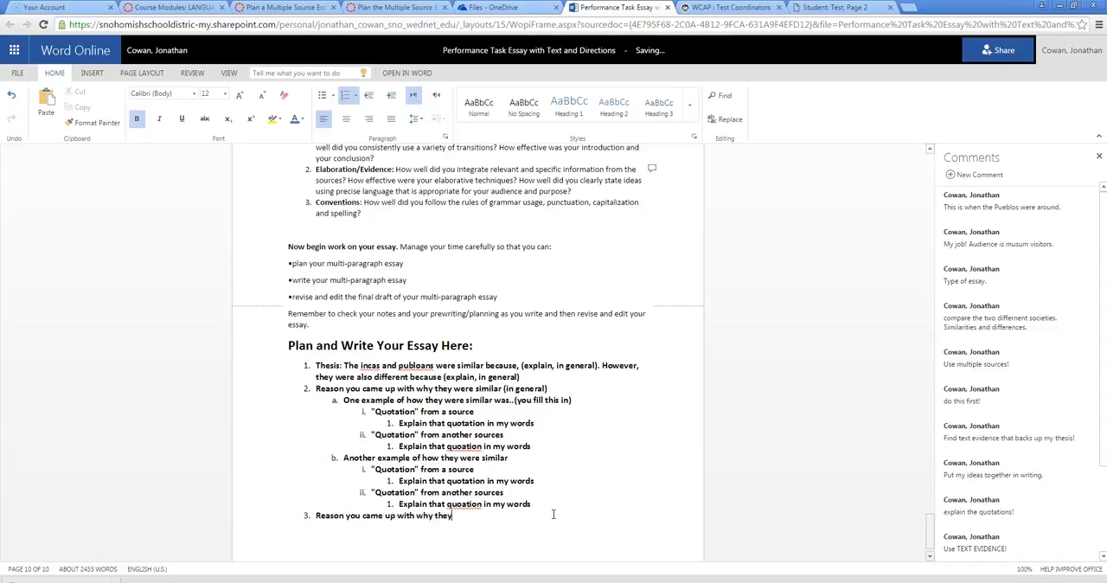
type("were different")
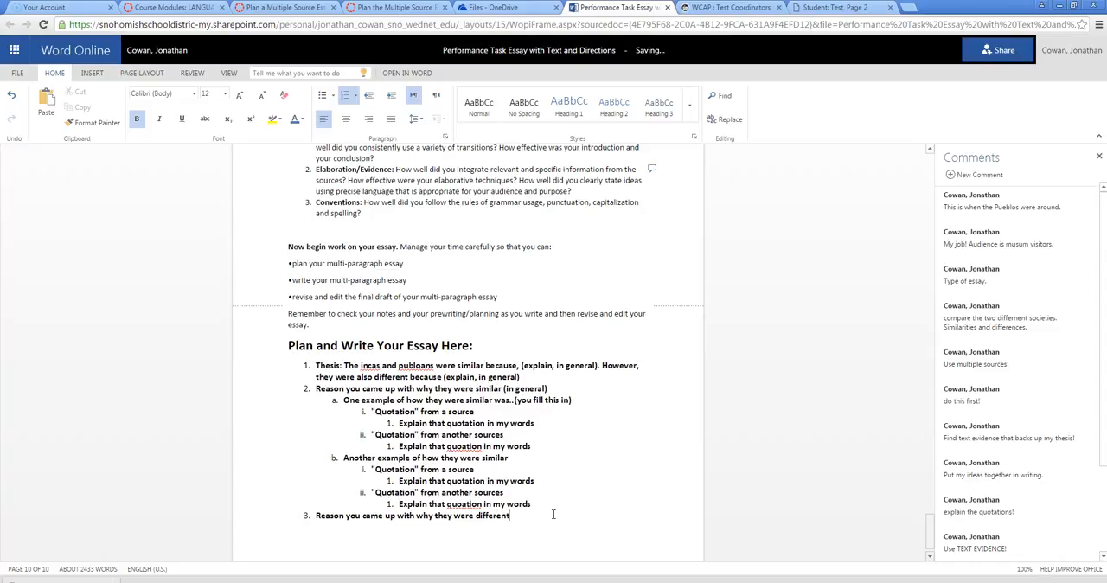
type("(in general")
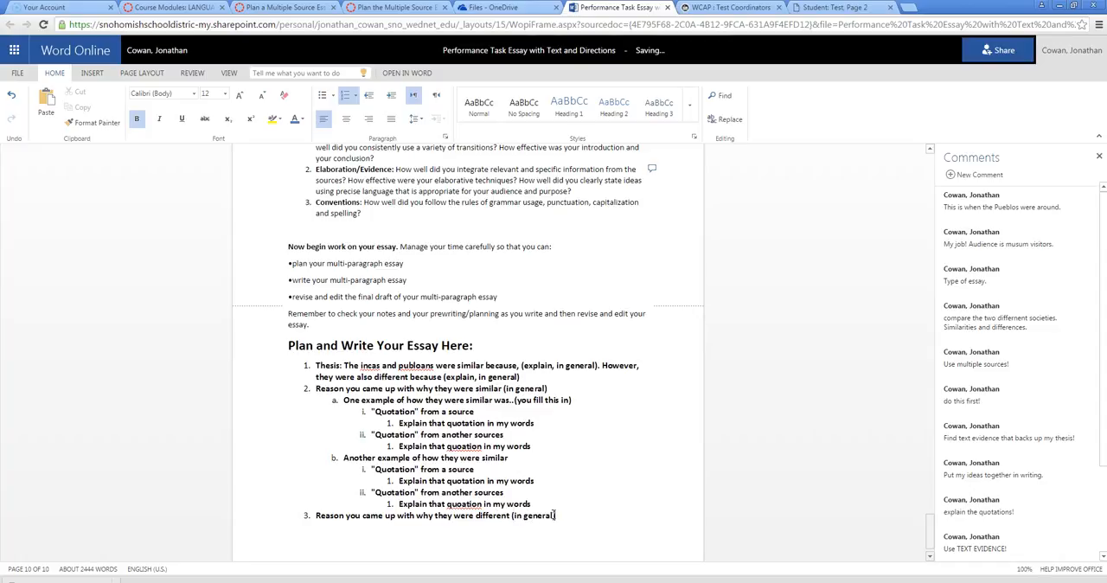
key("enter")
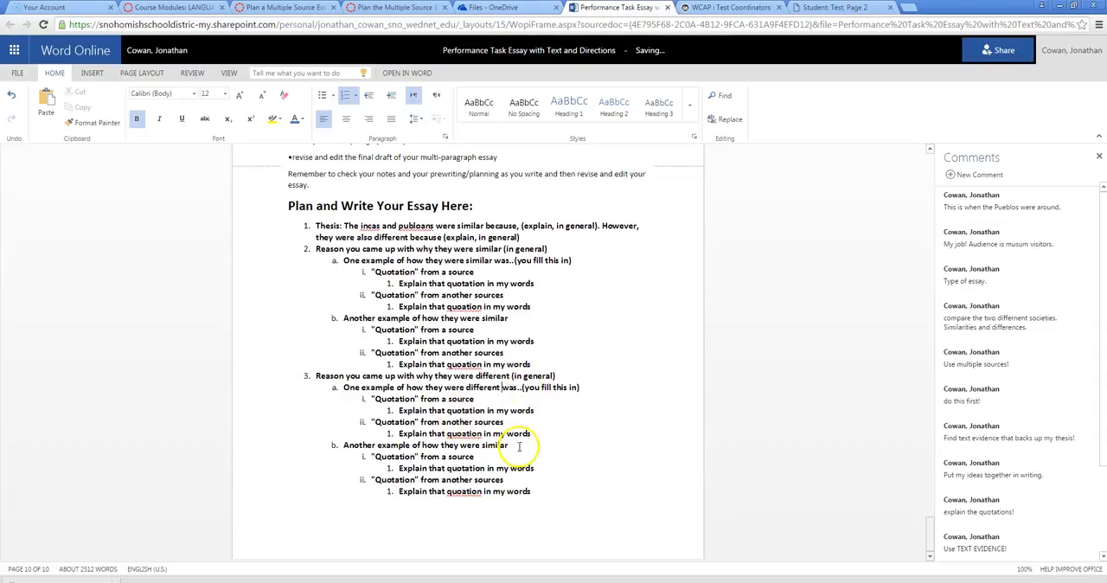
Replace 'similar' with 'different' in example b under reason 3.
double_click(494, 445)
type("different")
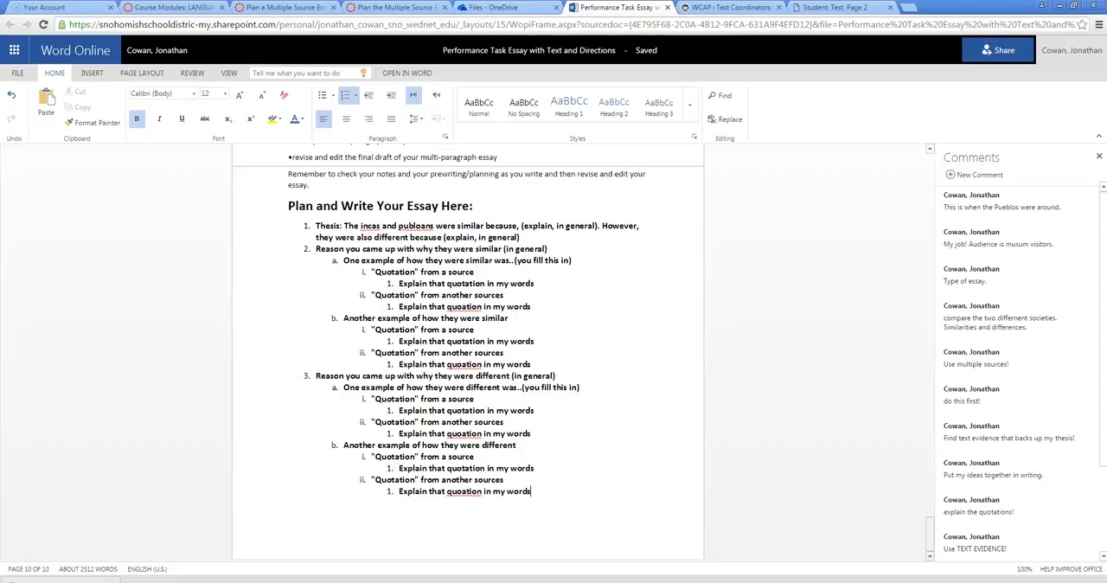
left_click(336, 225)
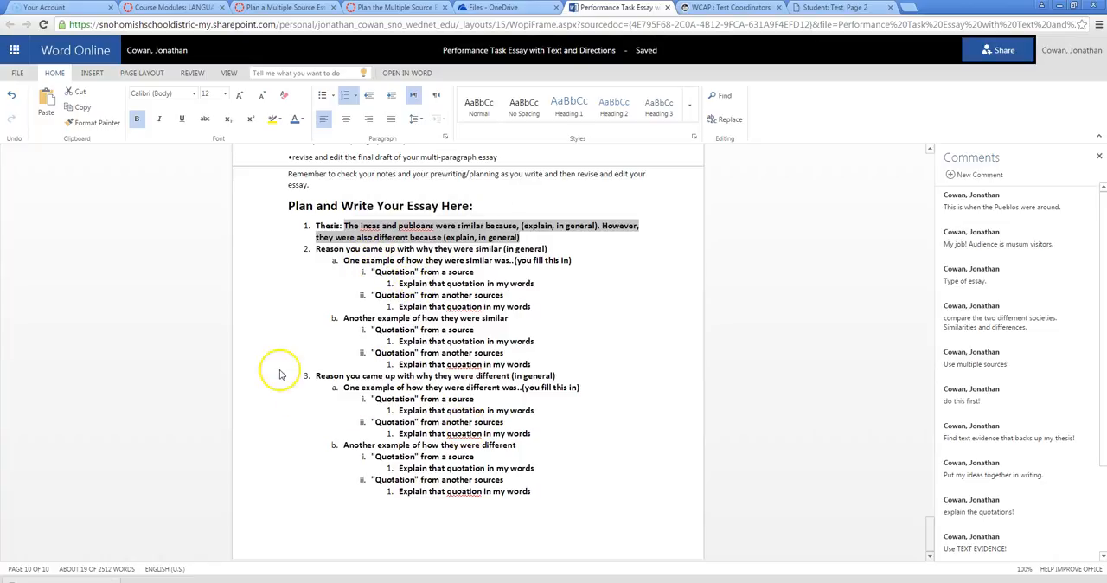
Add a new final line 'Conclusion' with the note '(you don't need to write this'.
left_click(557, 491)
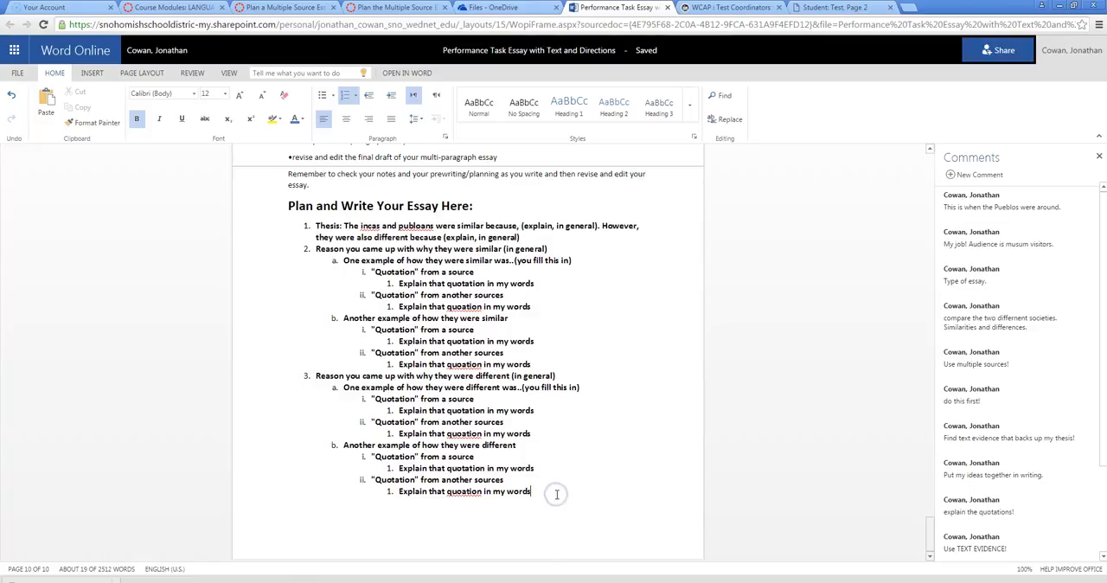
key("enter")
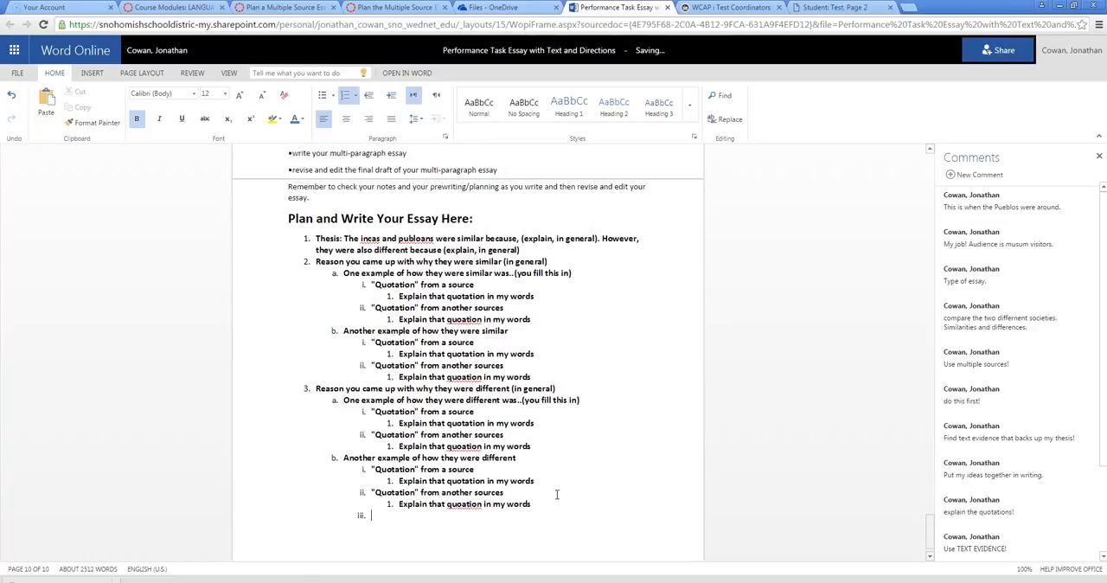
type("Con")
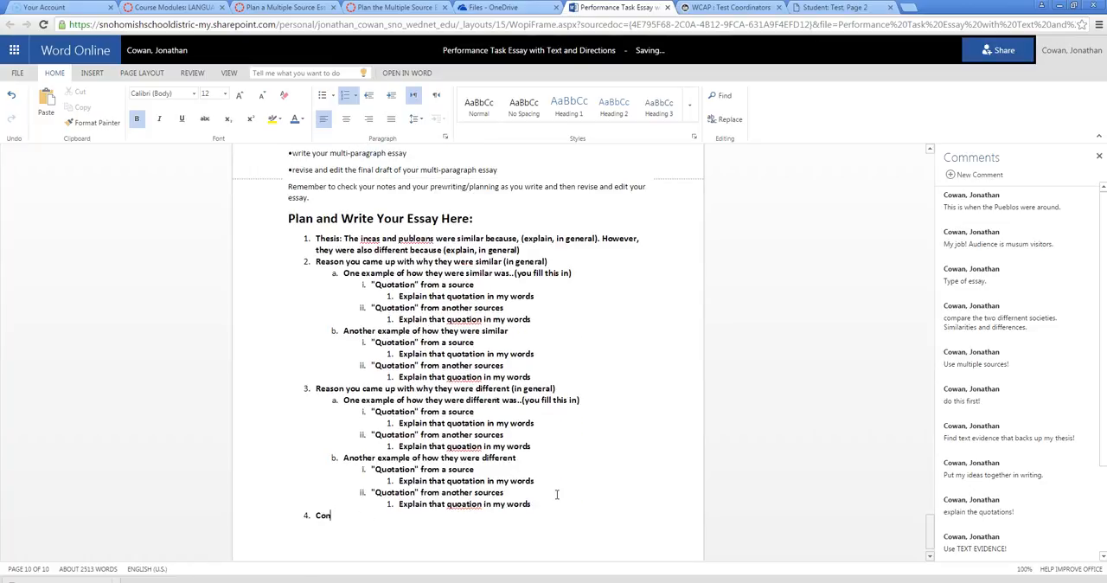
type("clusion")
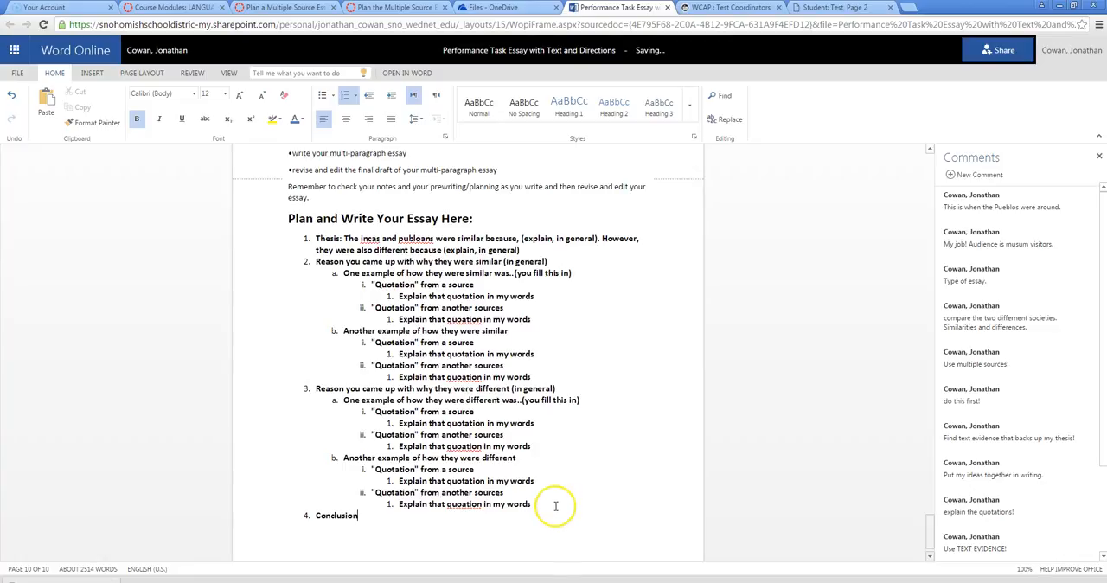
type("8")
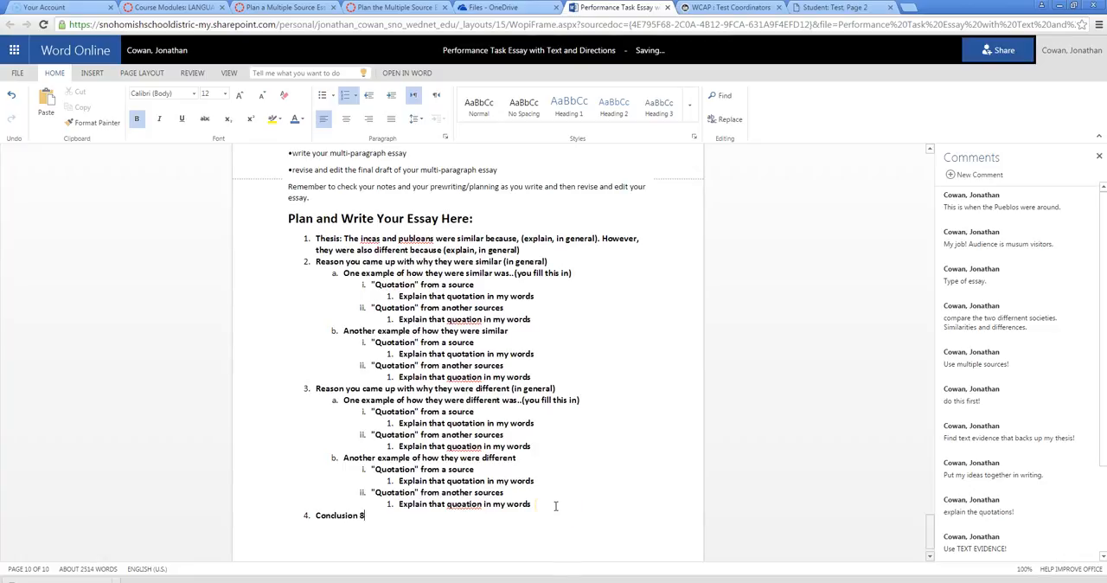
type("(you don't")
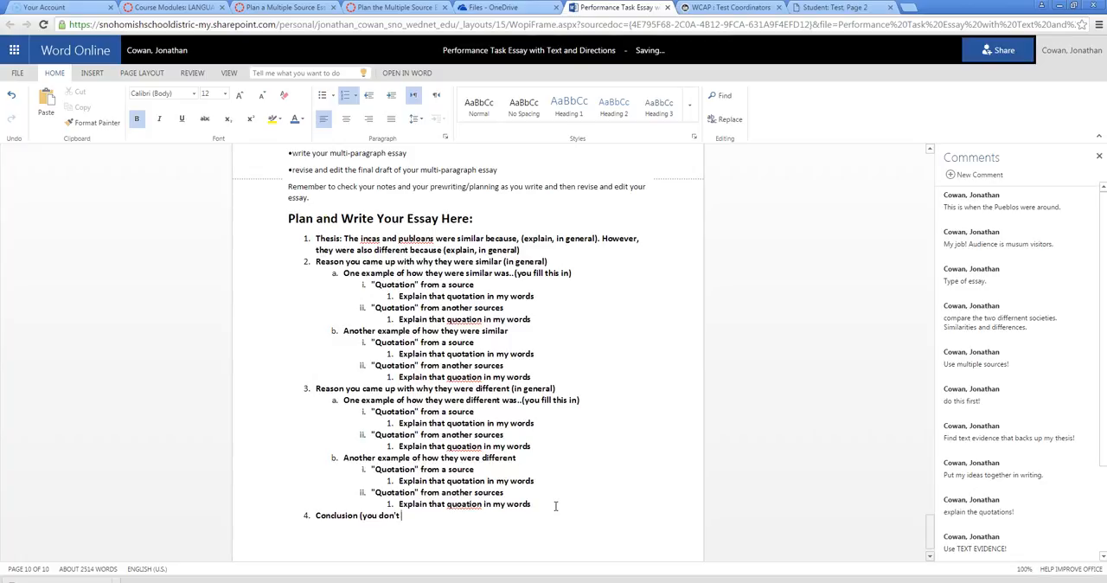
type("need to write this y")
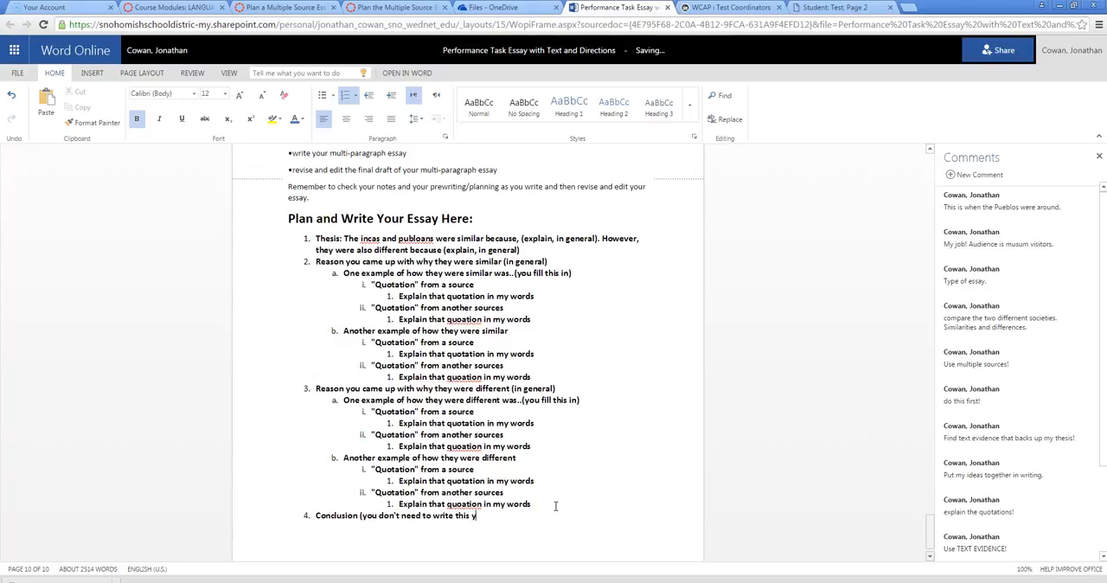